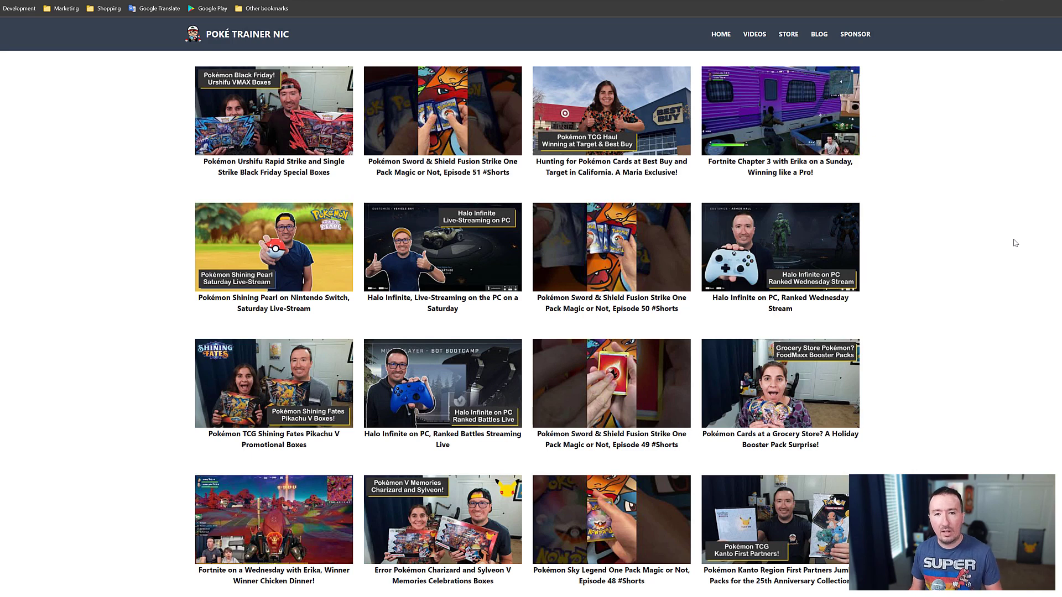
mouse_move(816, 223)
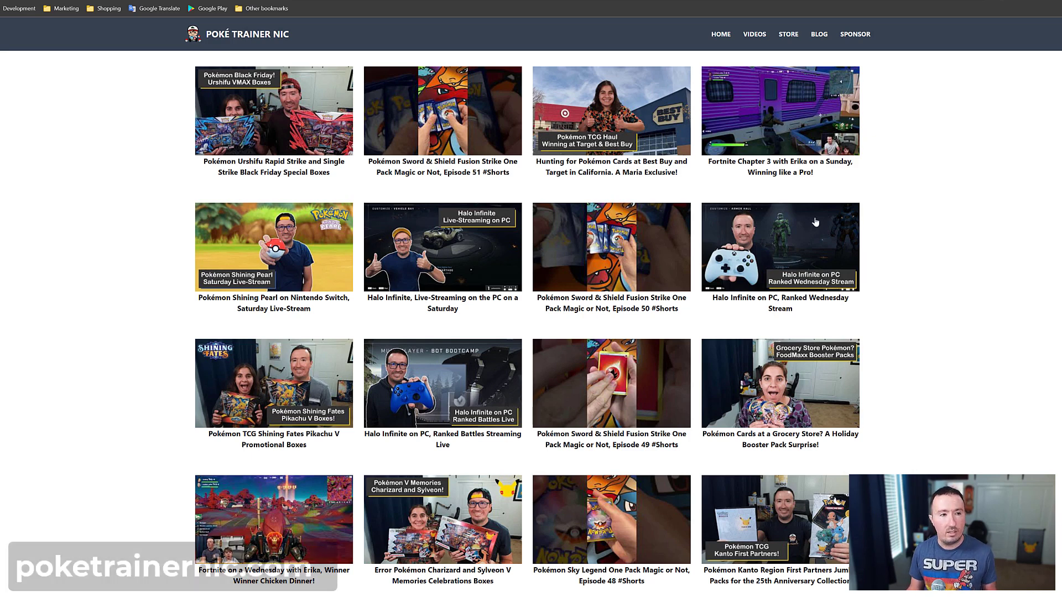
mouse_move(705, 163)
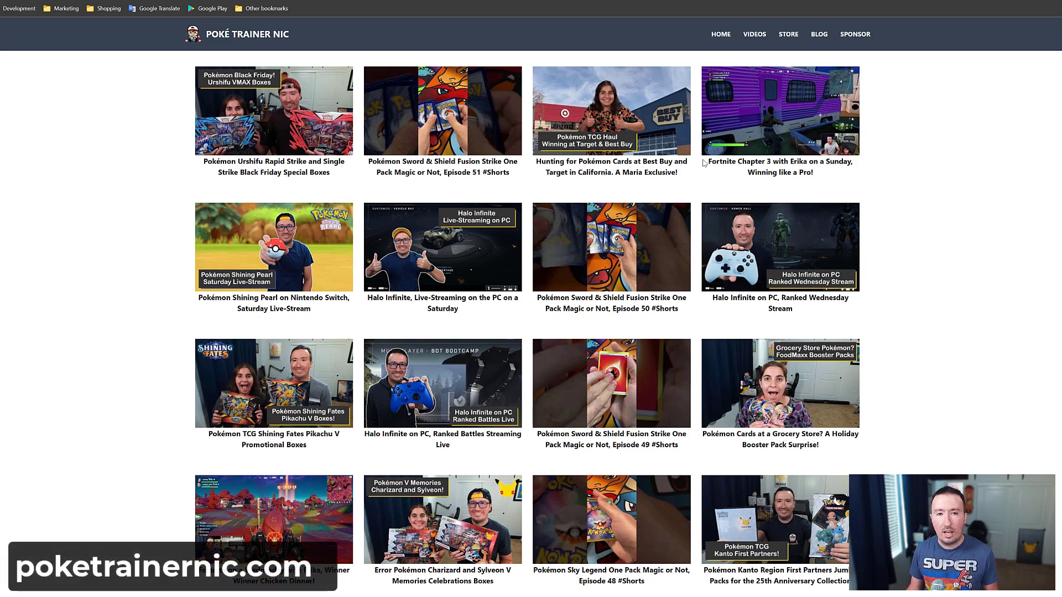
mouse_move(694, 167)
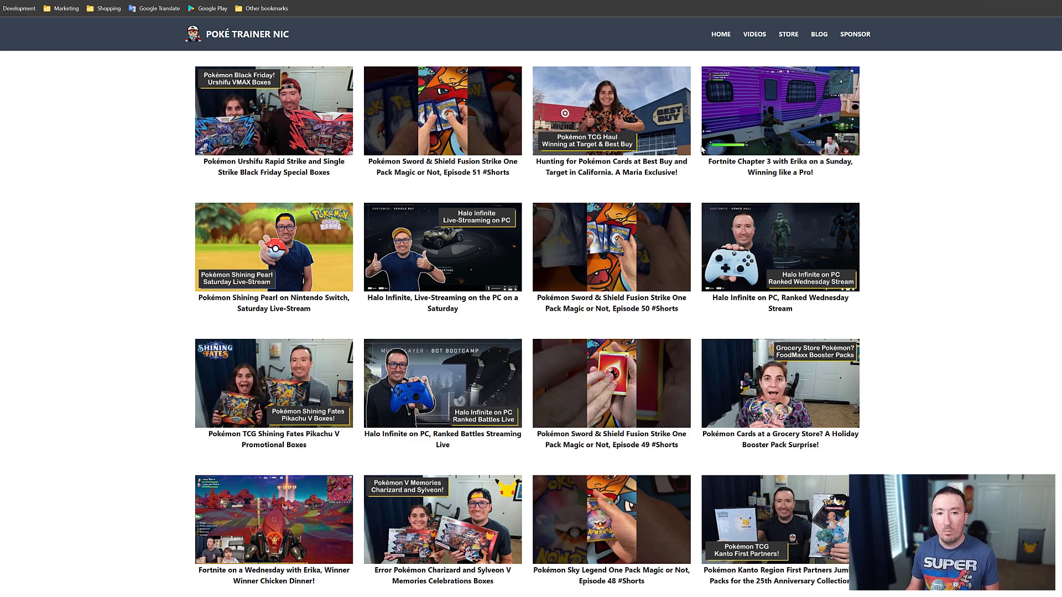
- Reveal the _data folder's files in the Explorer and look through videos.json
scroll("down", 3)
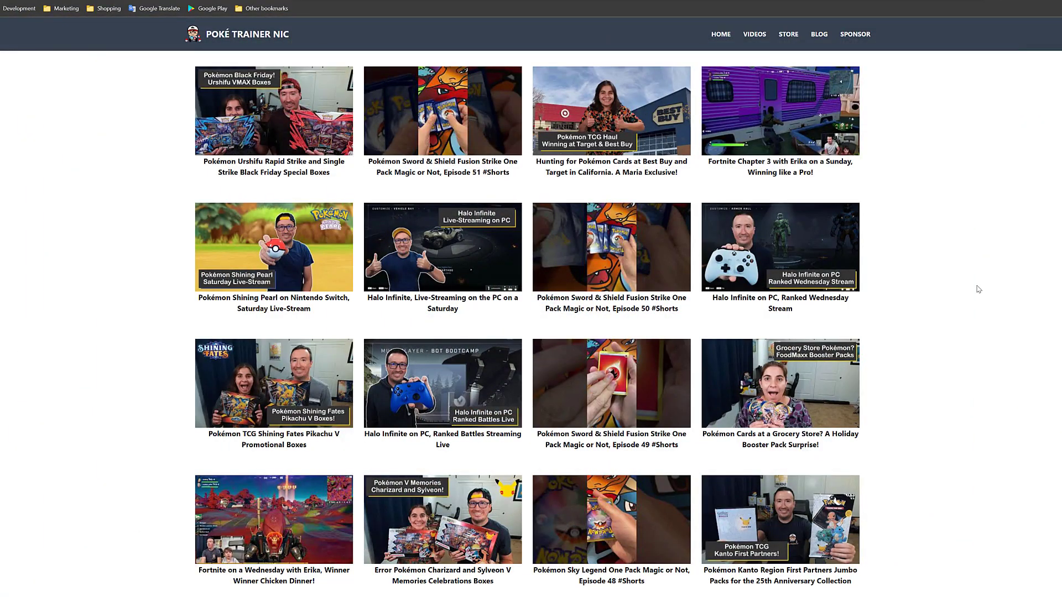
mouse_move(1037, 289)
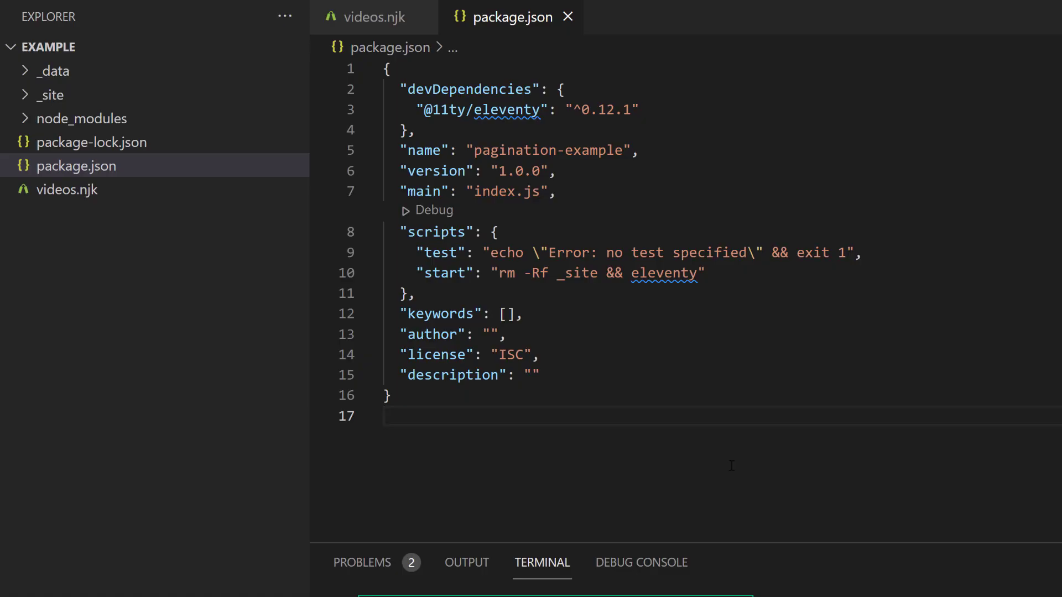
mouse_move(715, 455)
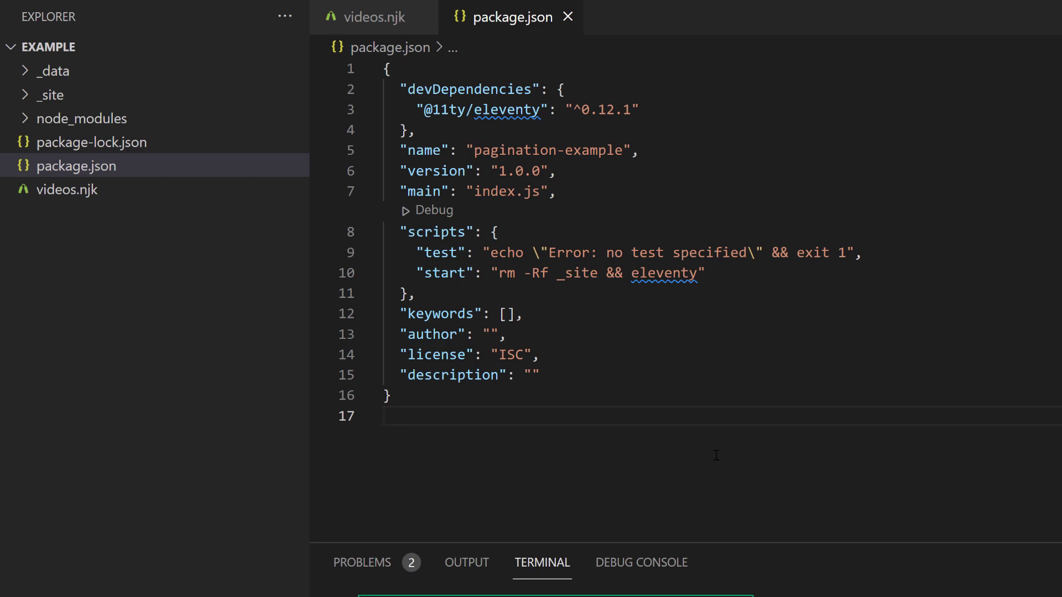
mouse_move(662, 462)
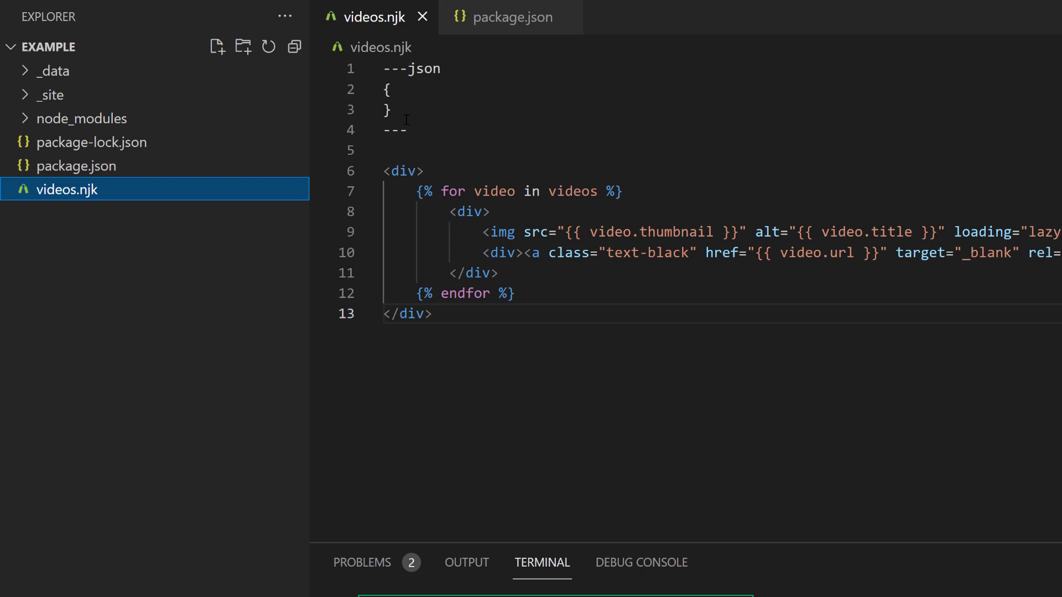
mouse_move(152, 119)
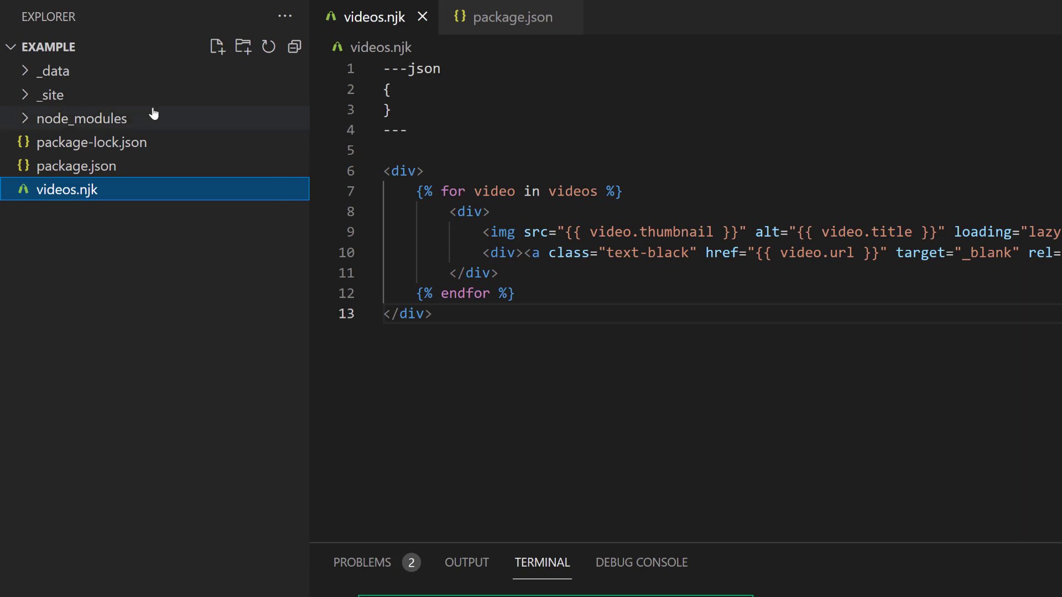
left_click(54, 71)
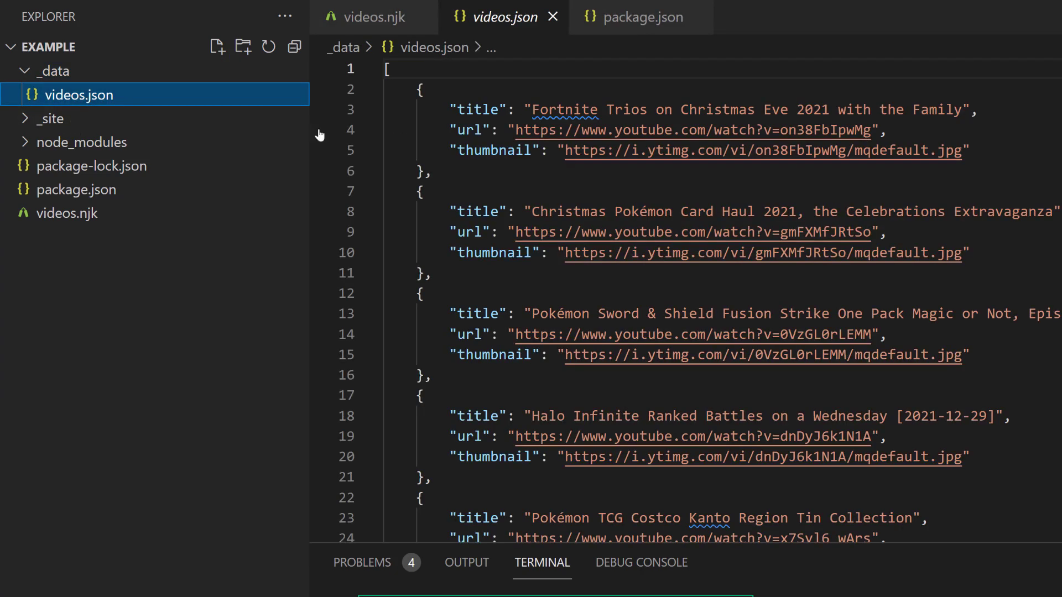
mouse_move(506, 131)
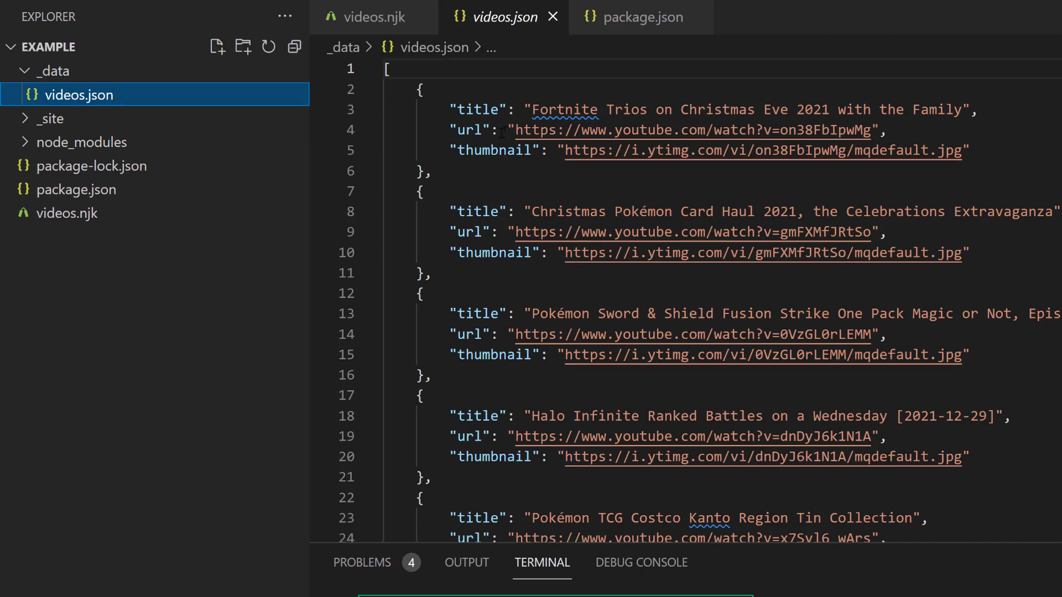
mouse_move(520, 168)
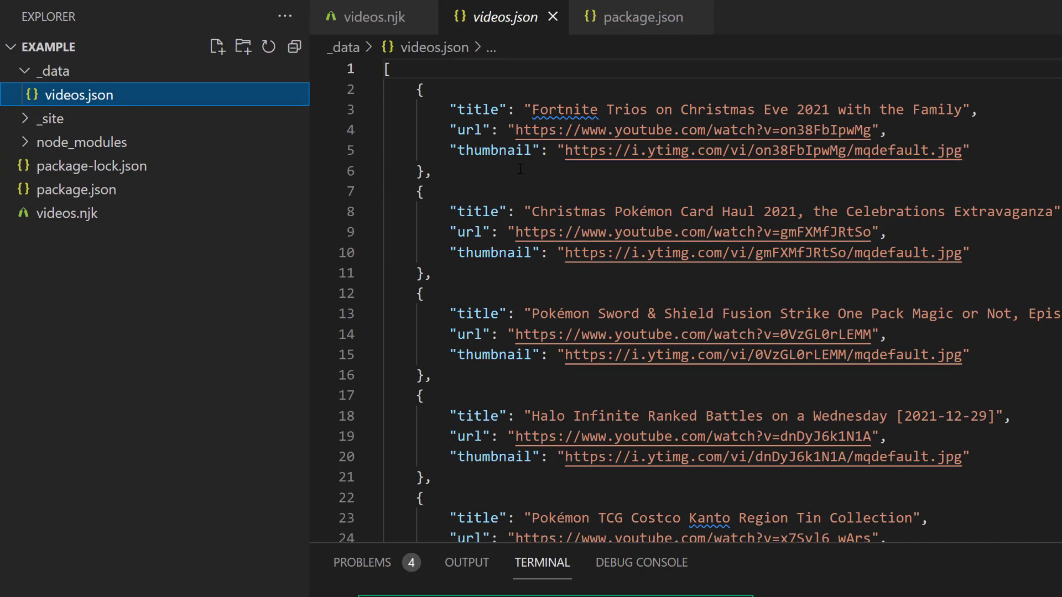
scroll("down", 3)
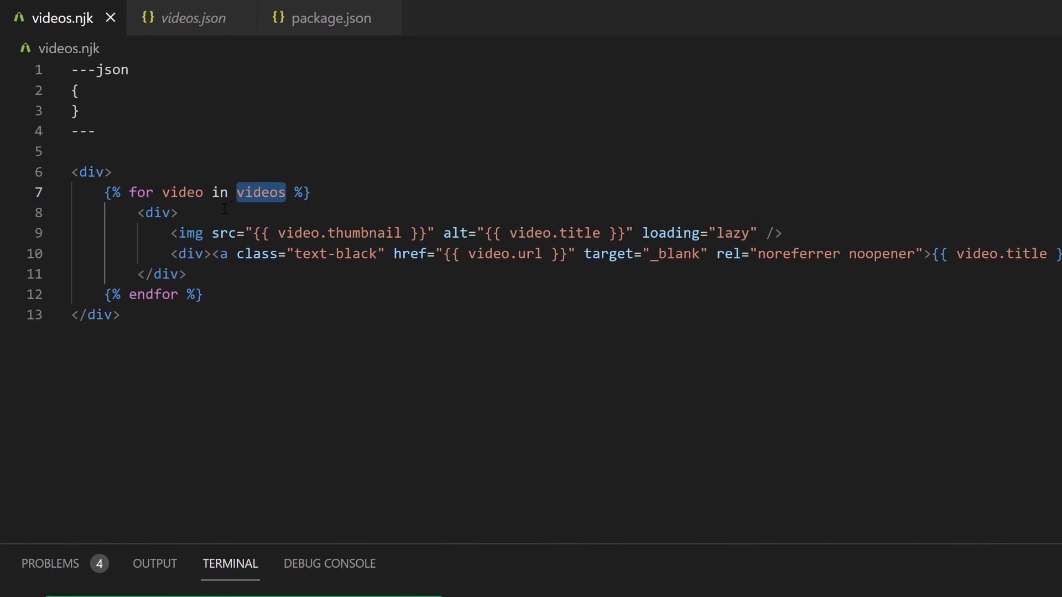
mouse_move(581, 294)
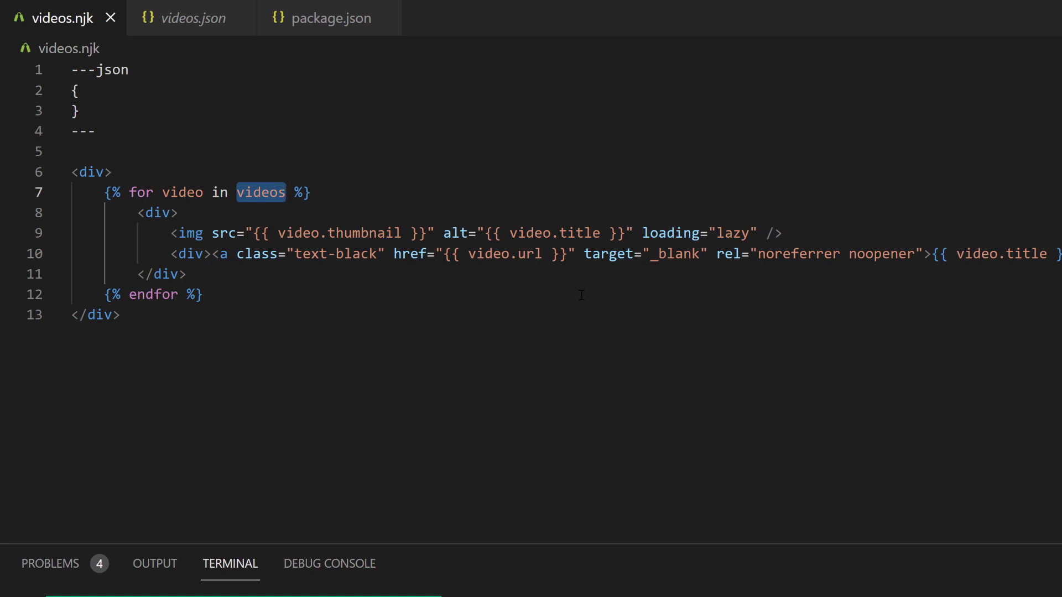
mouse_move(331, 186)
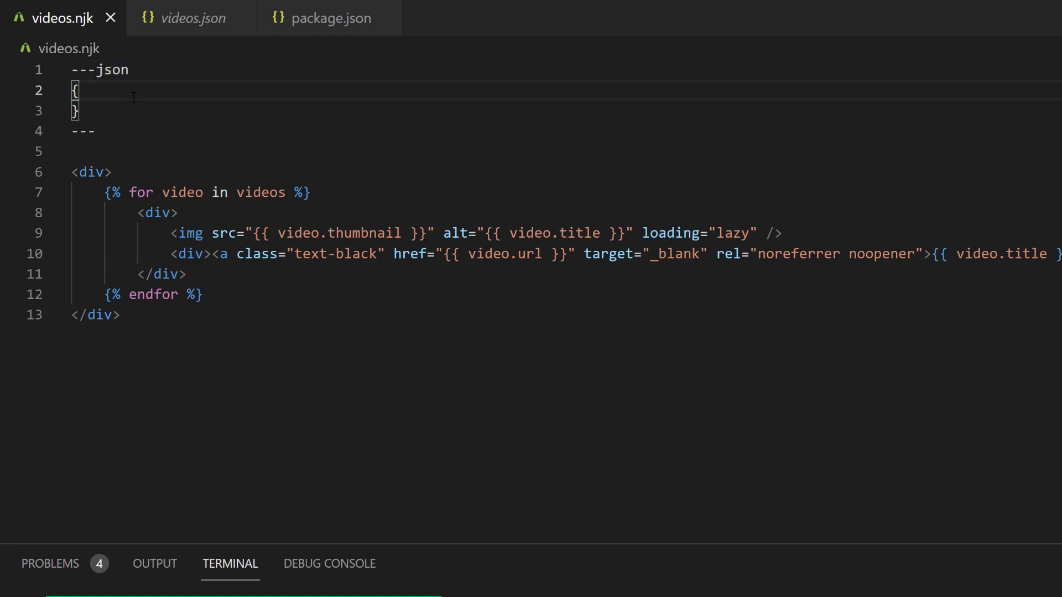
- Add a front-matter pagination block with data "videos" and size 2
key("Enter")
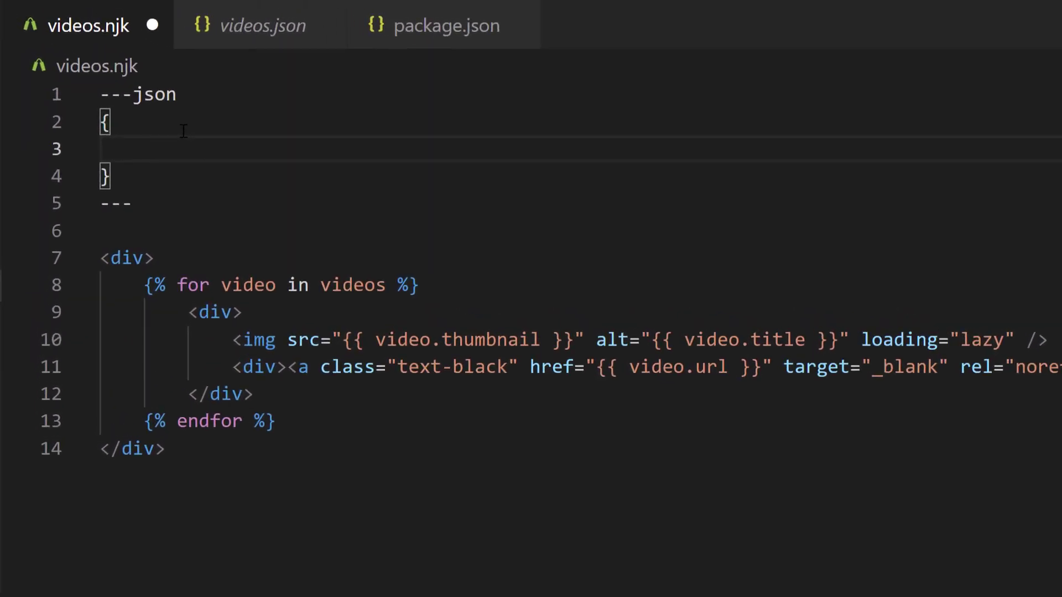
type("\"pa")
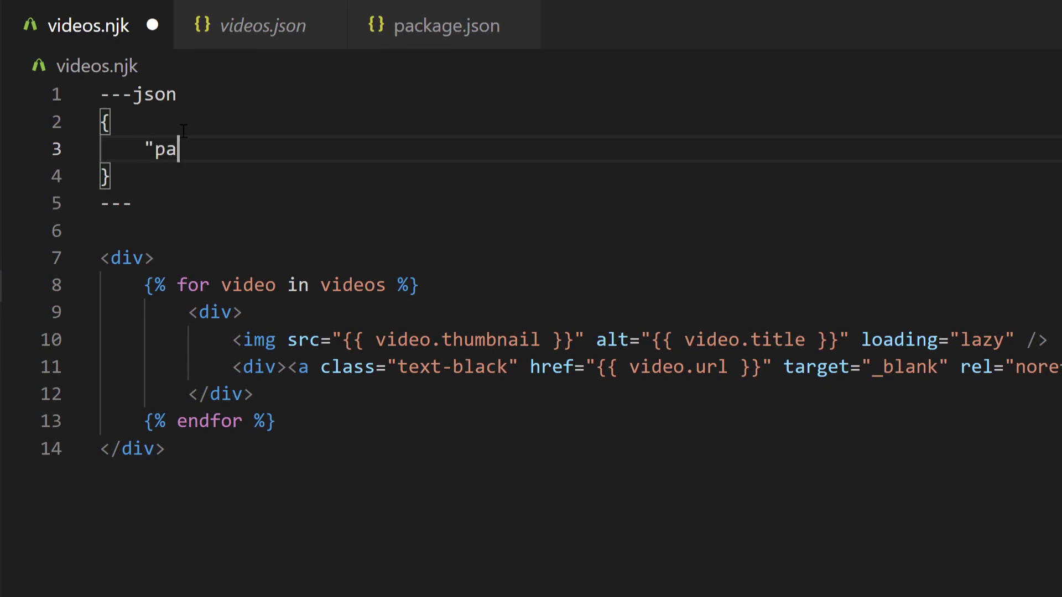
type("gination\": {")
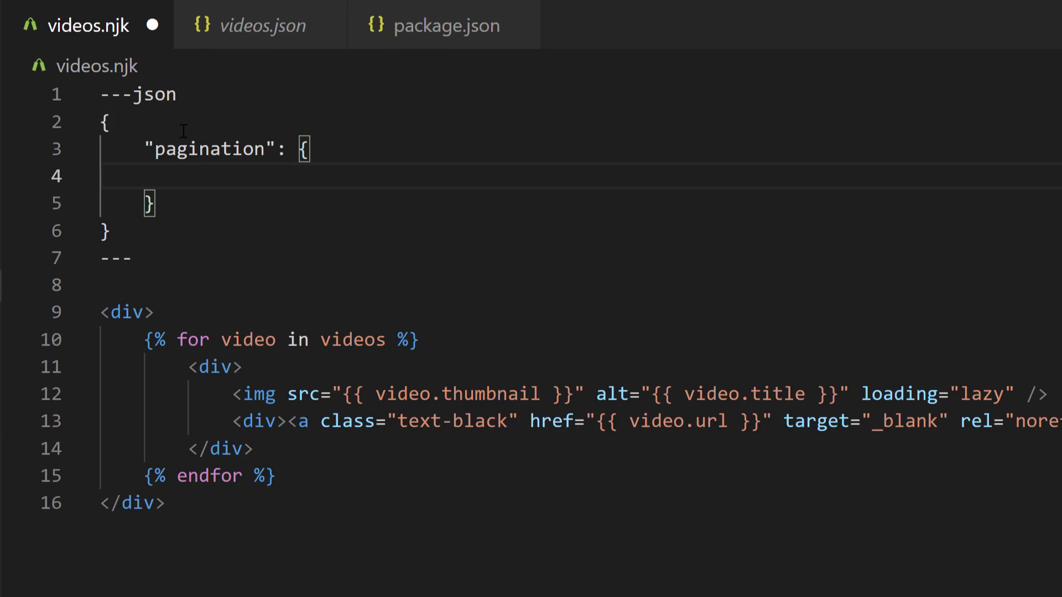
type("\"data\":")
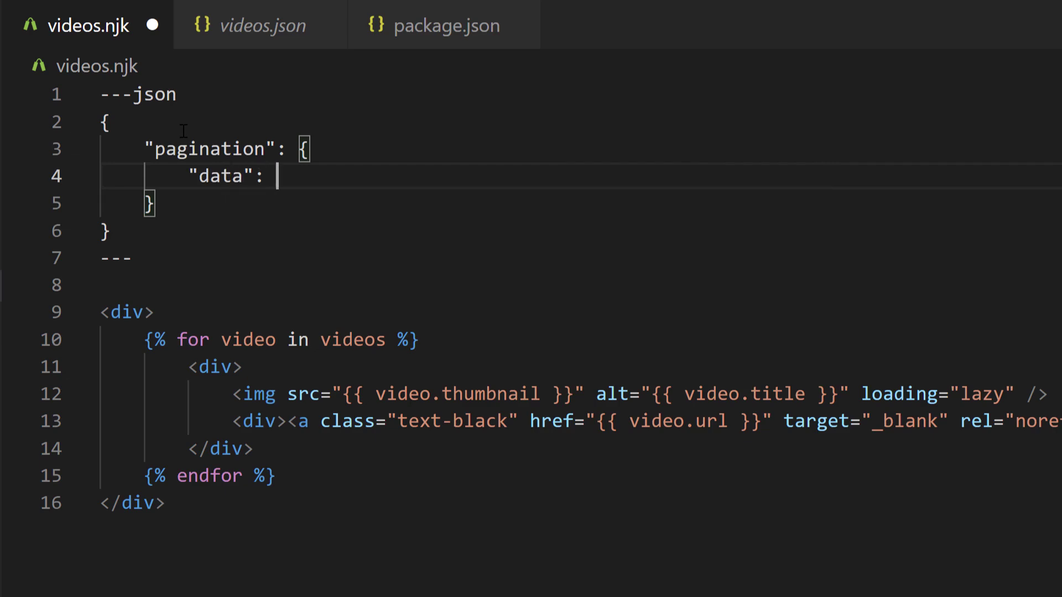
type("\"")
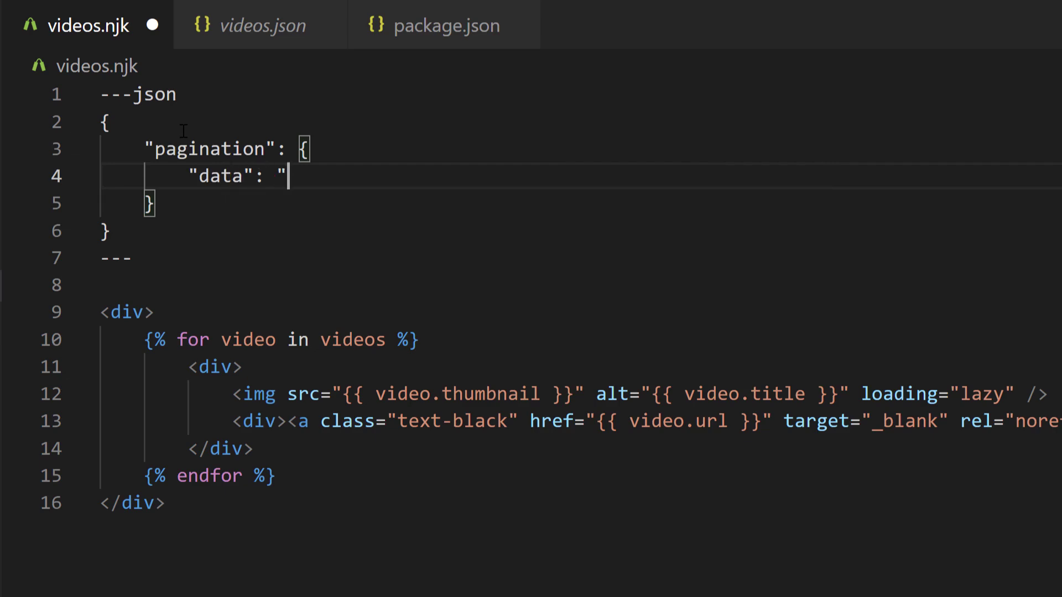
type("videos\",")
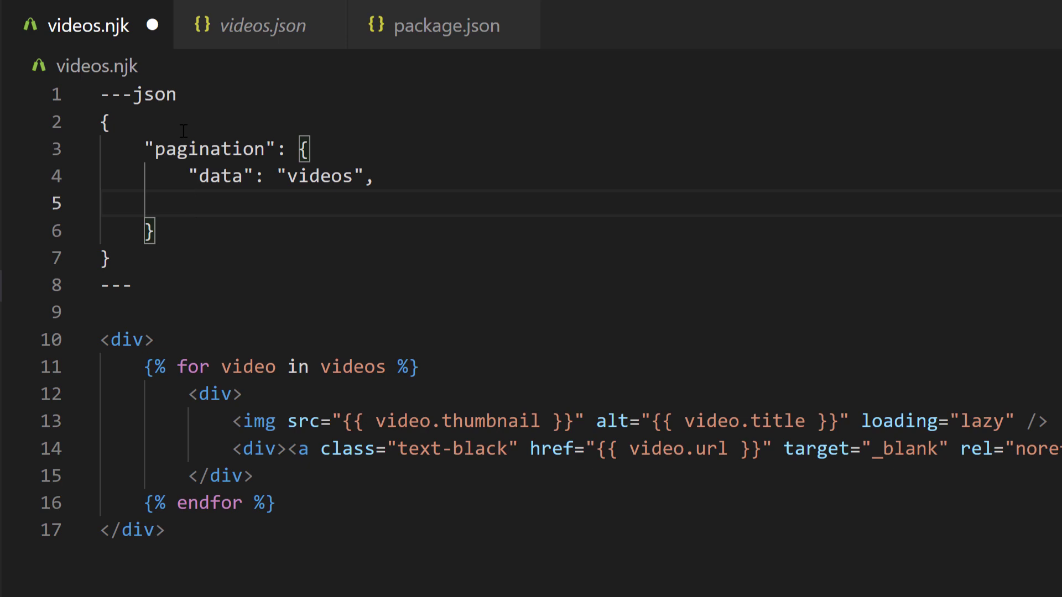
type("\"")
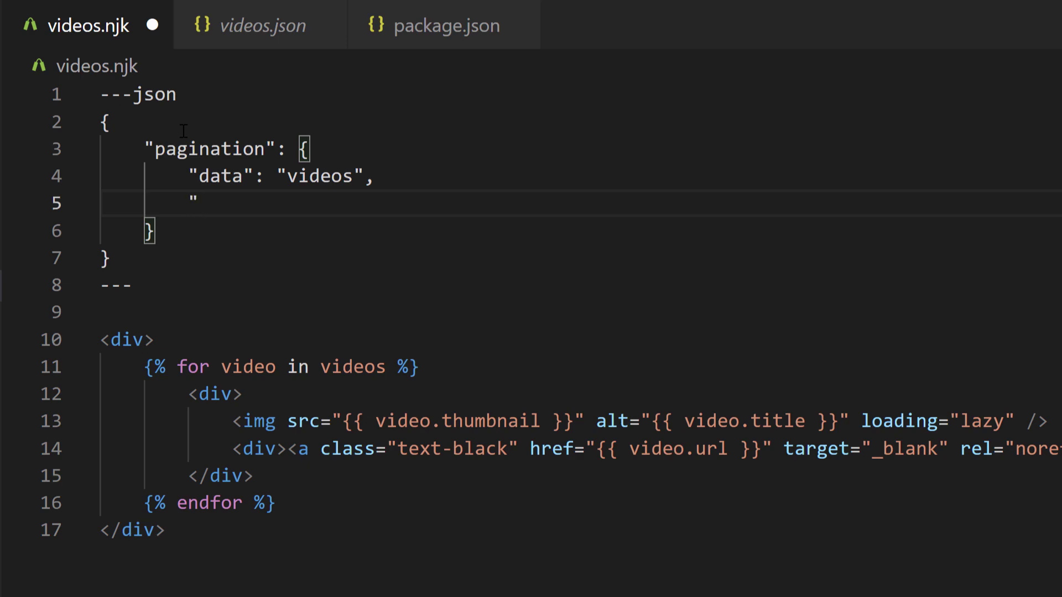
type("size\": \"")
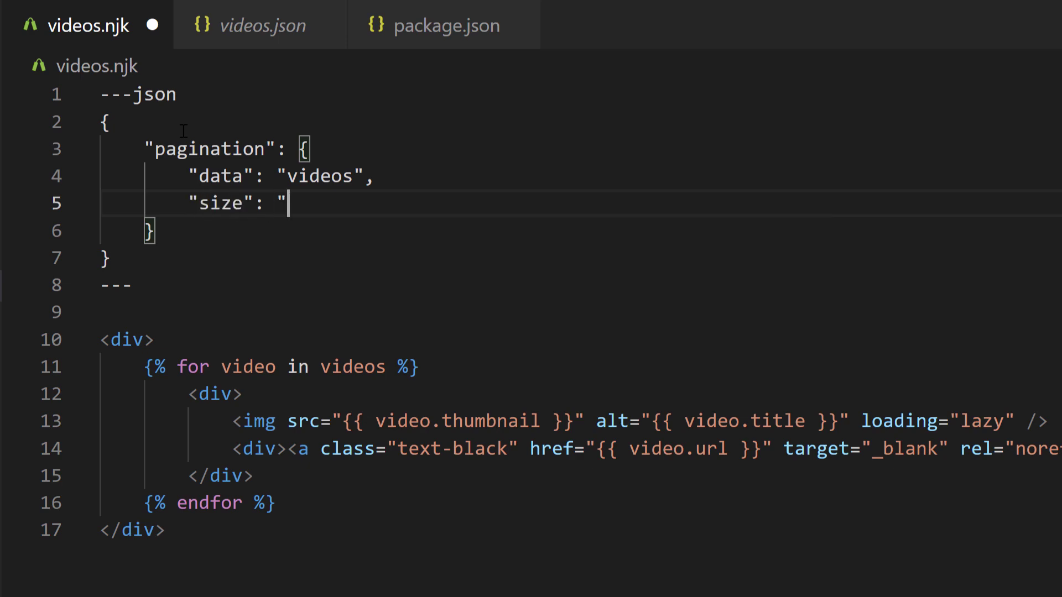
key("Backspace")
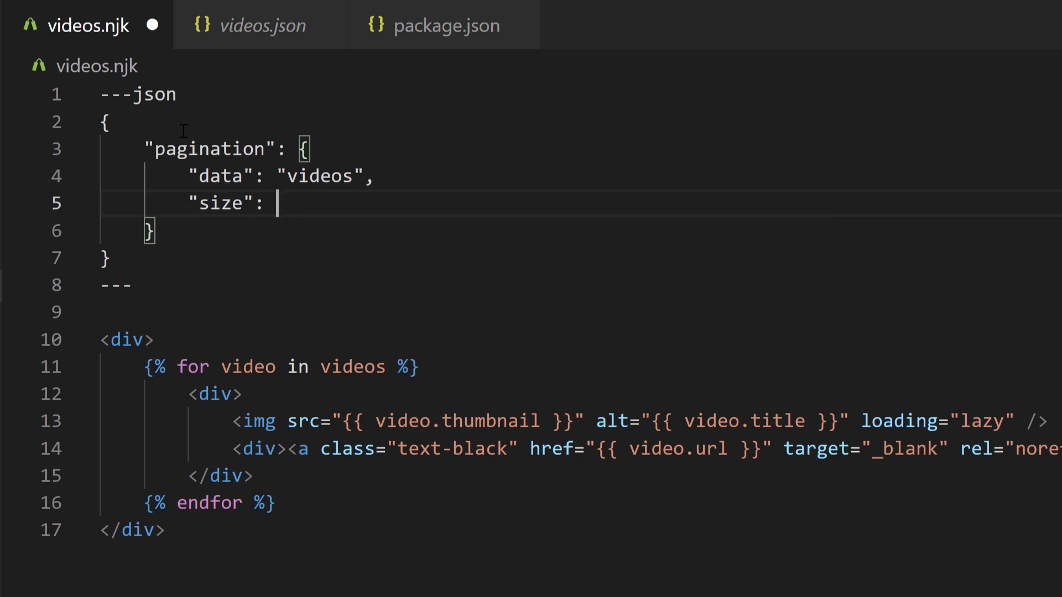
type("2")
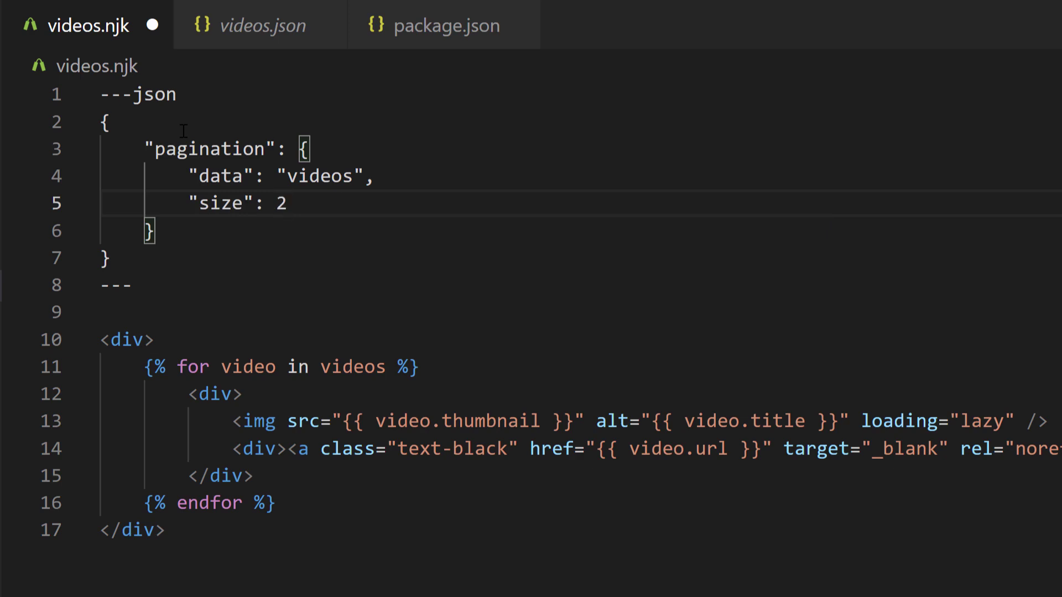
type(",")
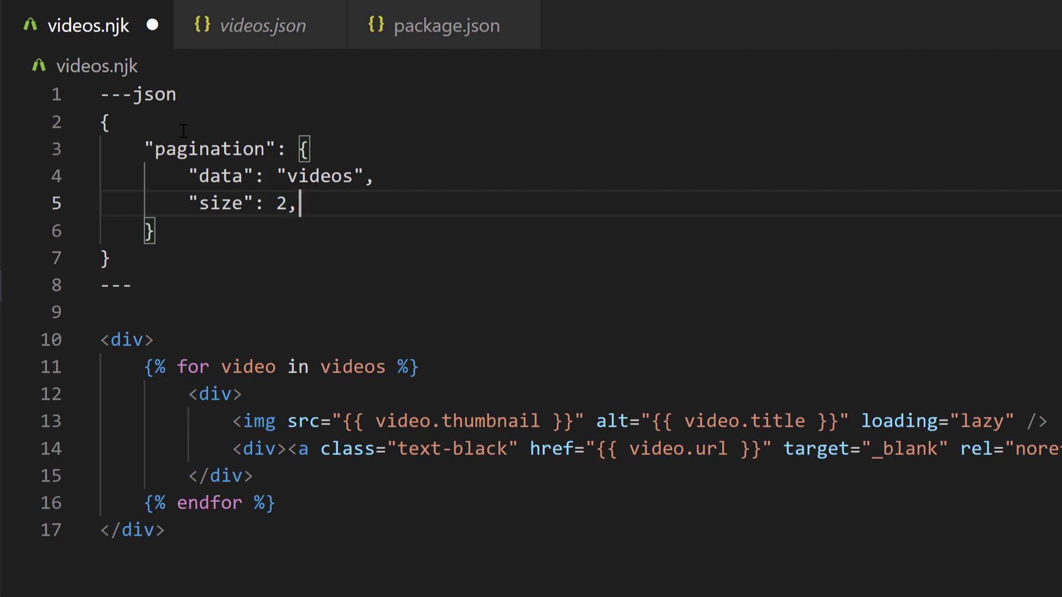
key("Enter")
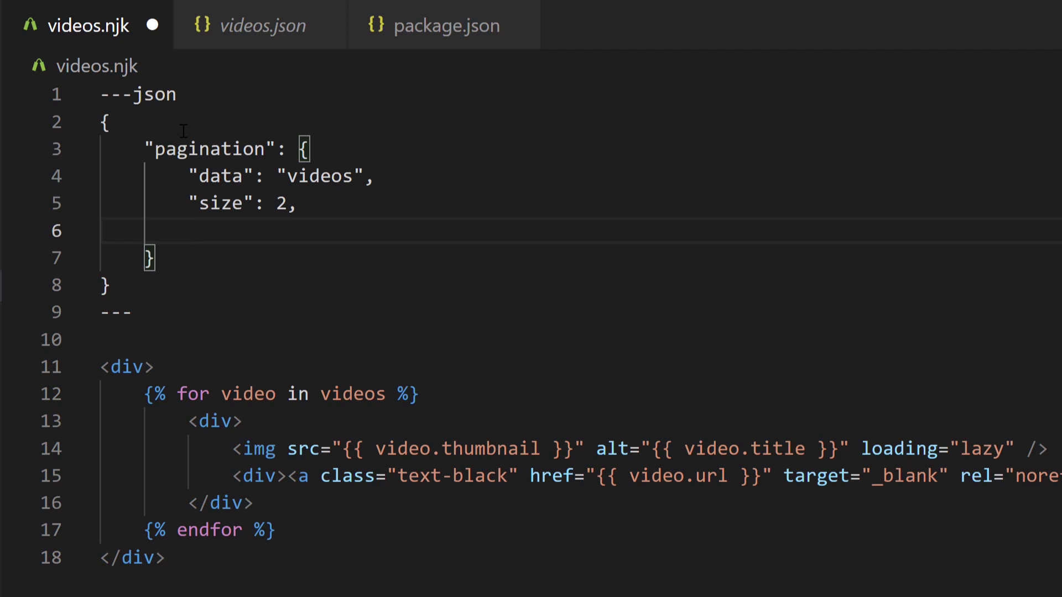
- Add "alias": "videos" to the pagination block
left_click(189, 231)
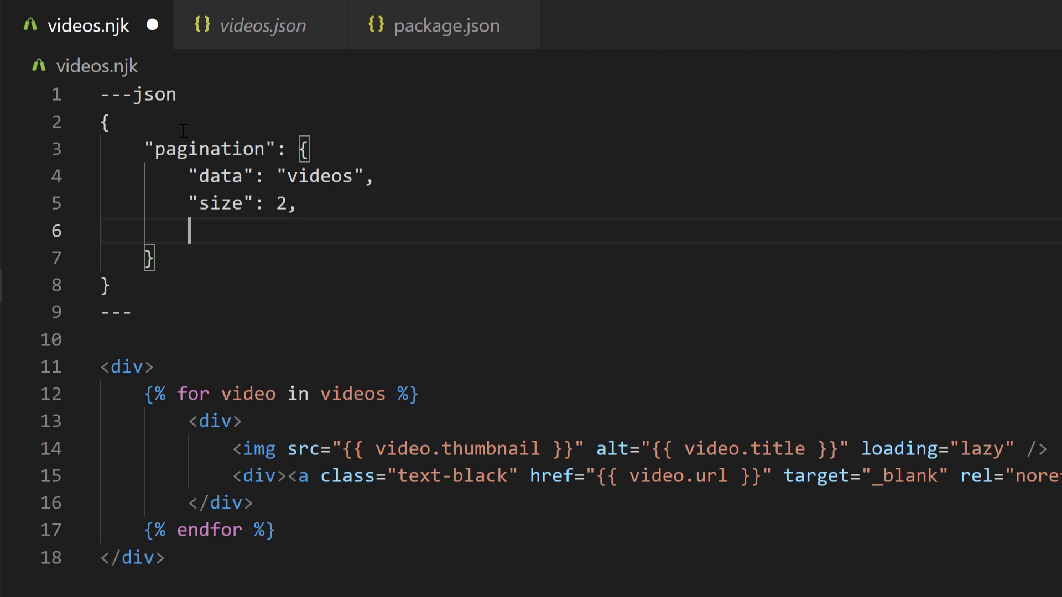
type("\"alias\":")
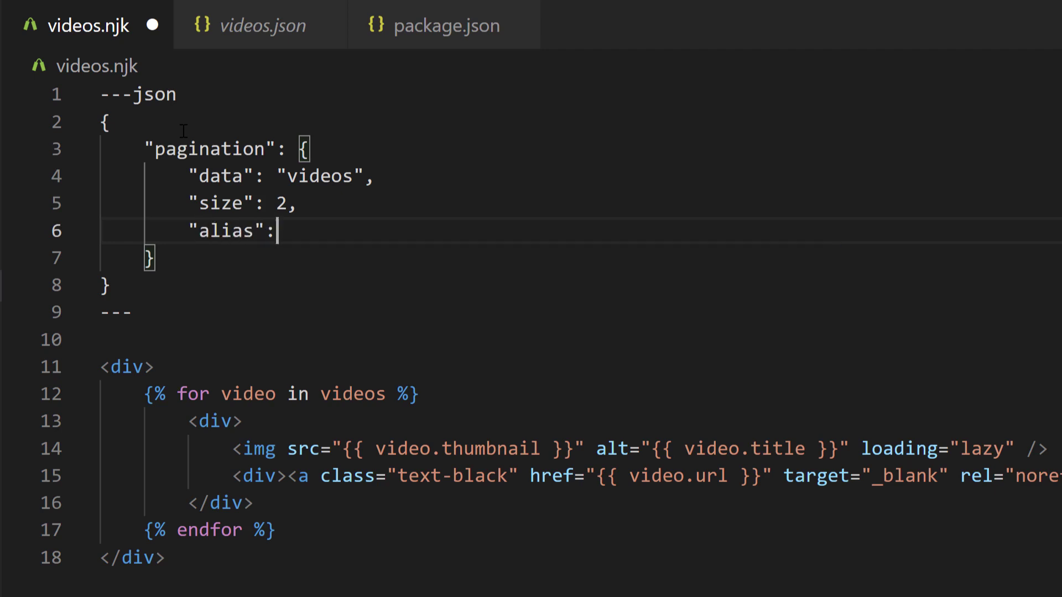
type("\"")
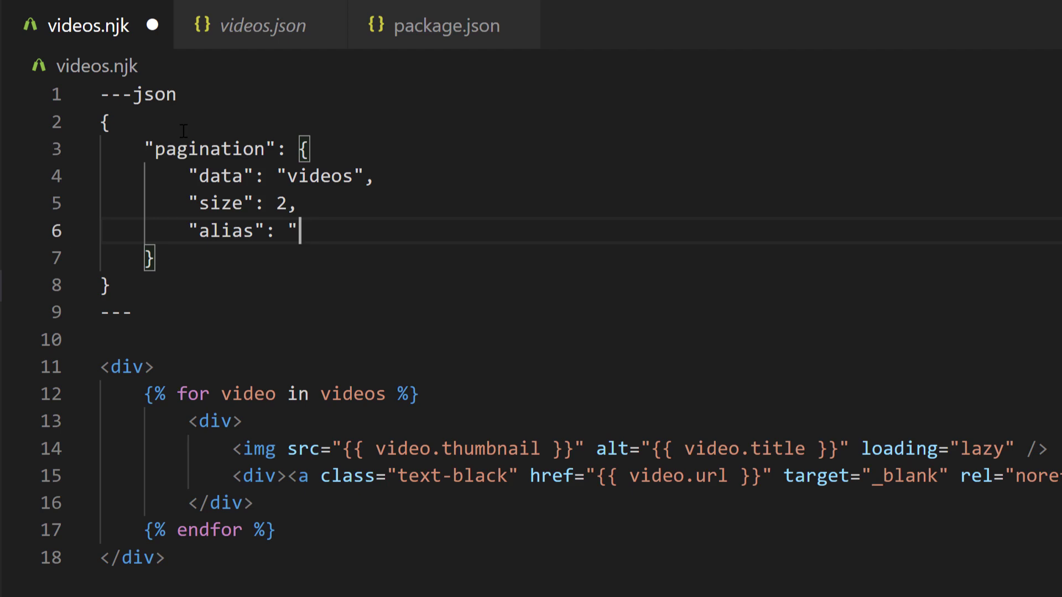
type("videos\"")
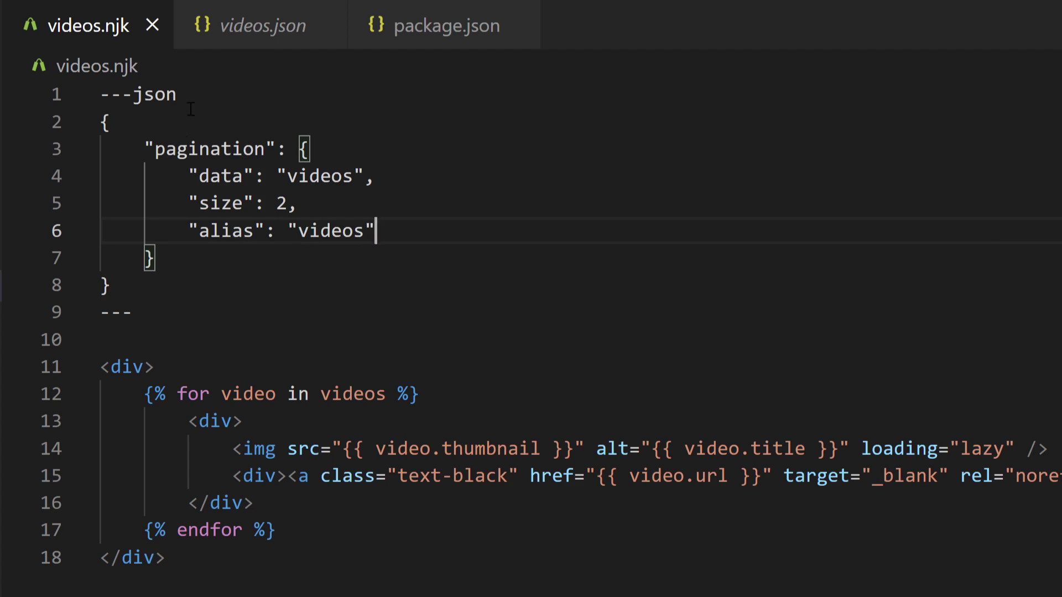
mouse_move(206, 265)
type("cle")
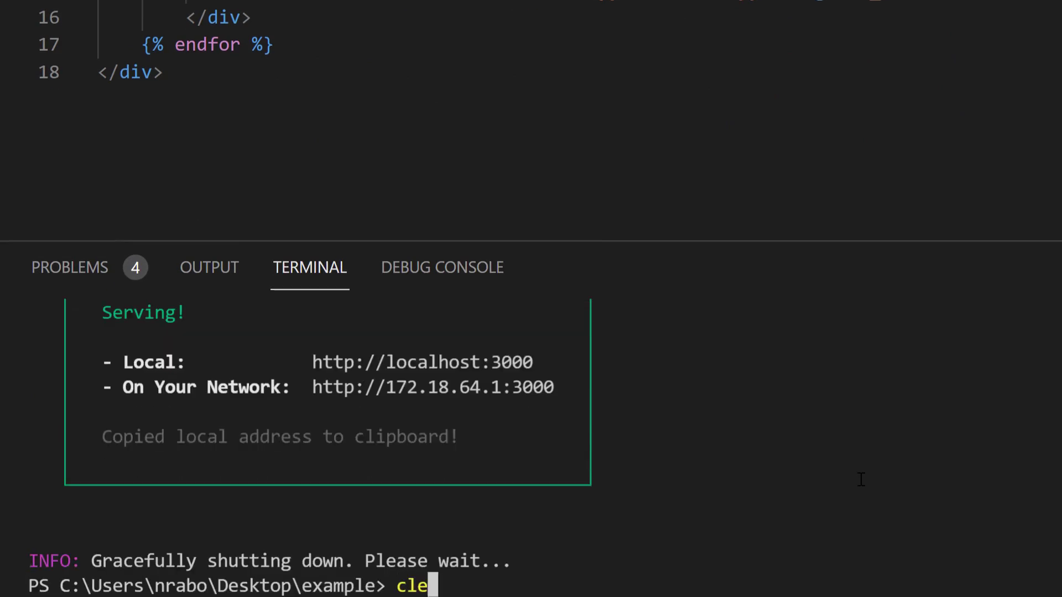
- Clear the terminal, rebuild with npm start, then run serve to host the site locally
key("Return")
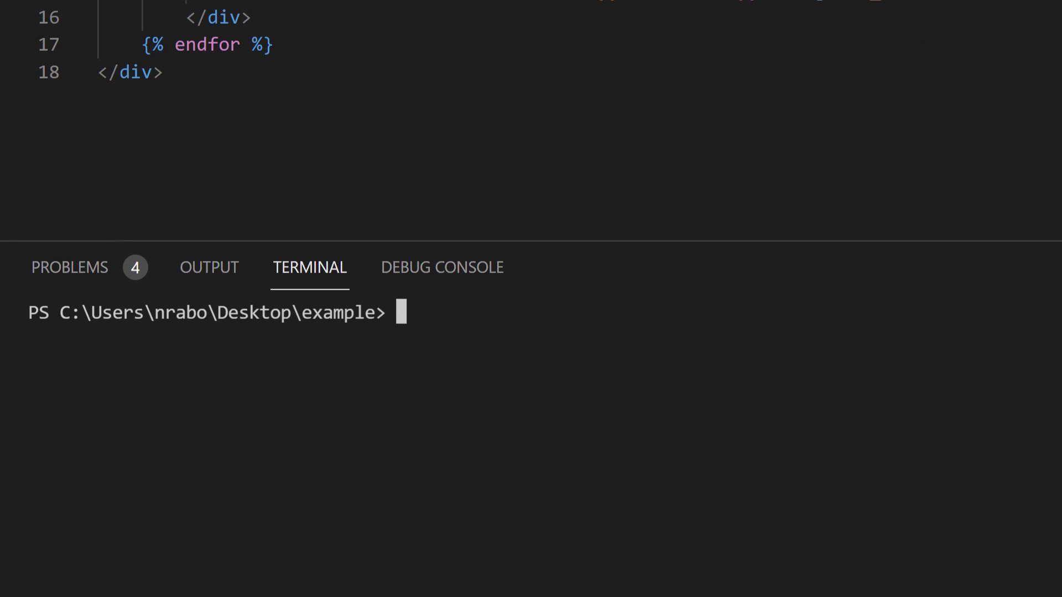
mouse_move(587, 384)
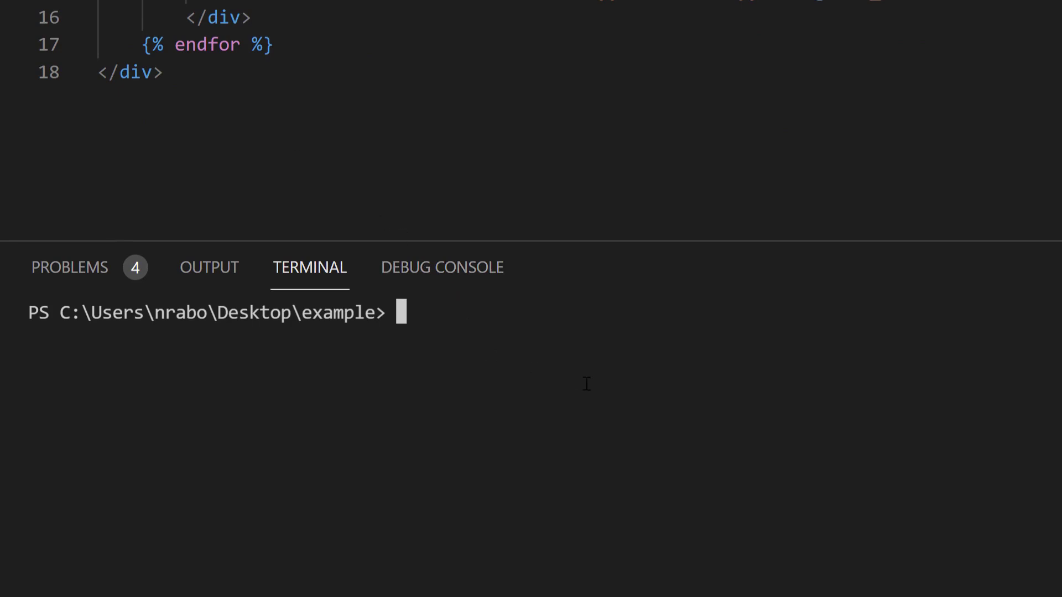
type("npm start")
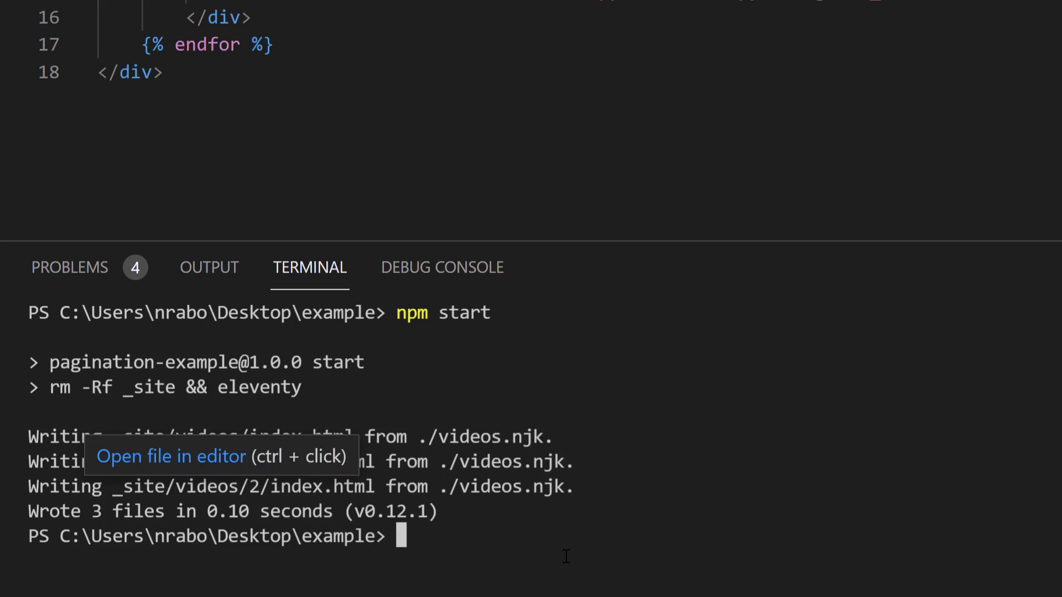
type("serve")
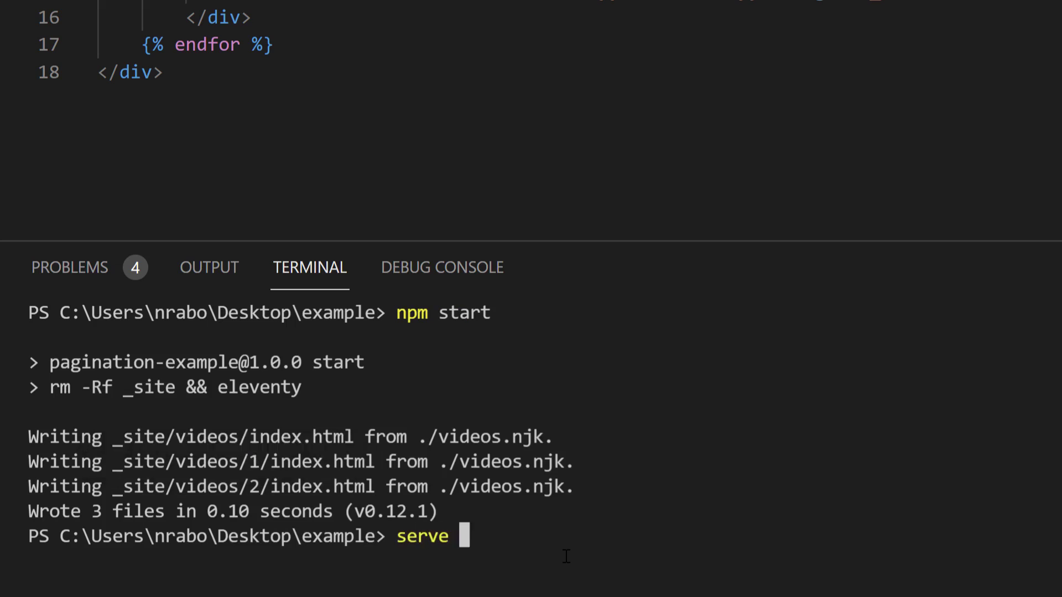
key("Return")
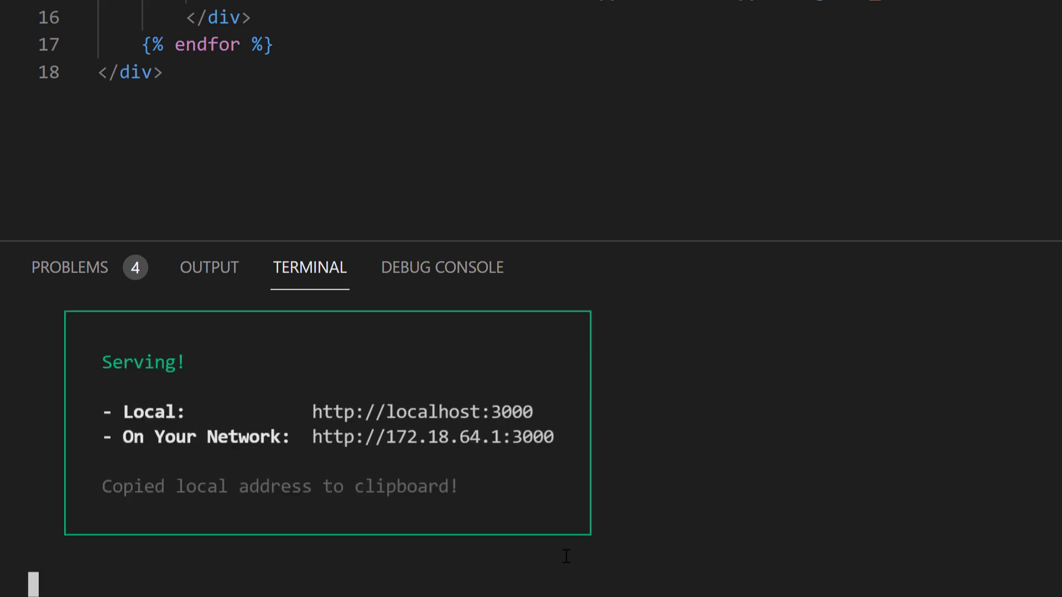
mouse_move(214, 543)
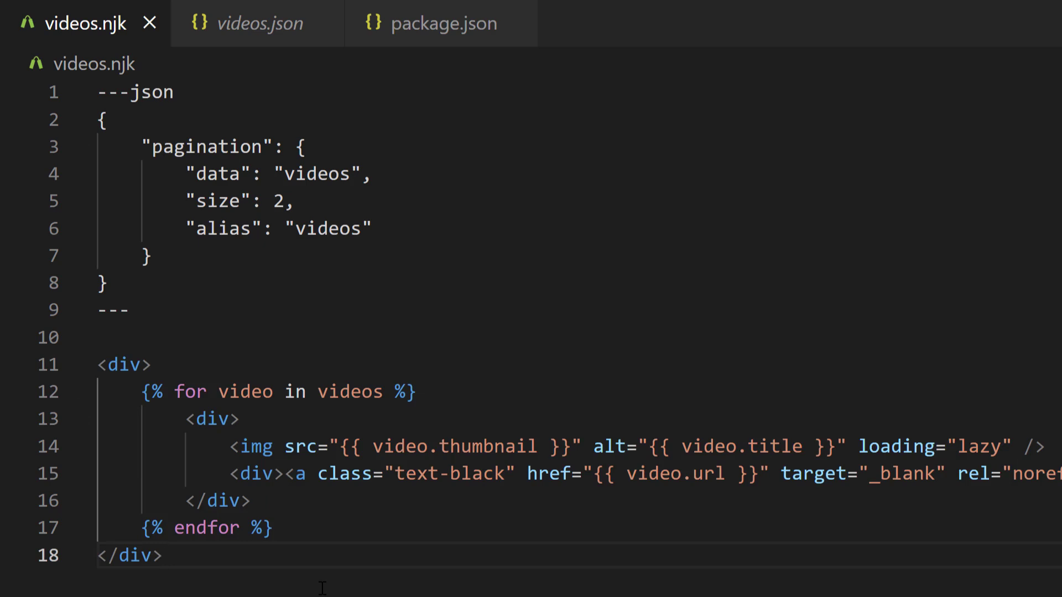
- Write a ul below the videos with an li wrapping Prev in an if pagination.href.previous check
scroll("down", 3)
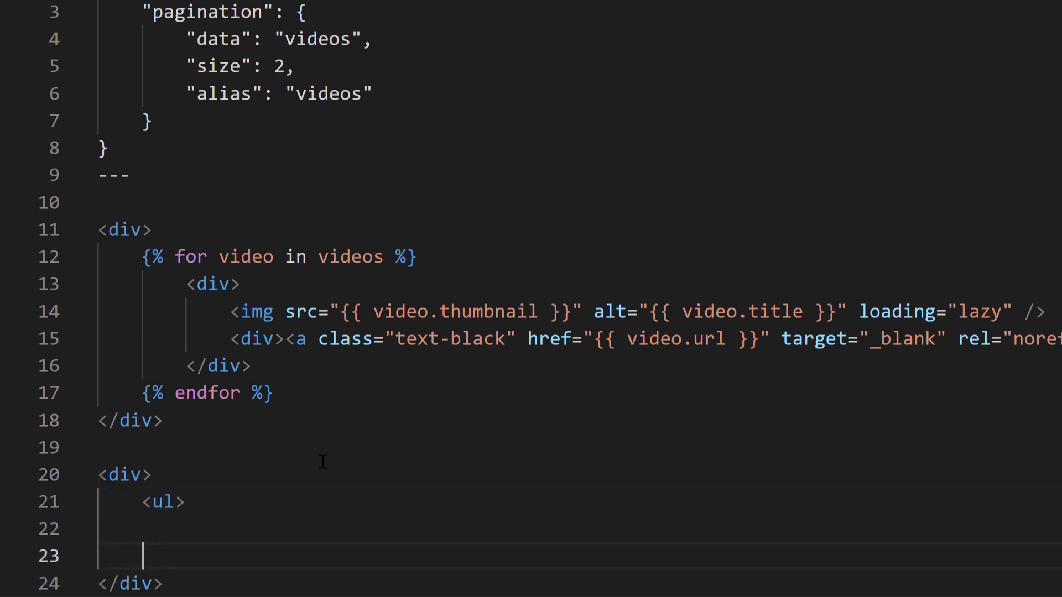
type("</ul>")
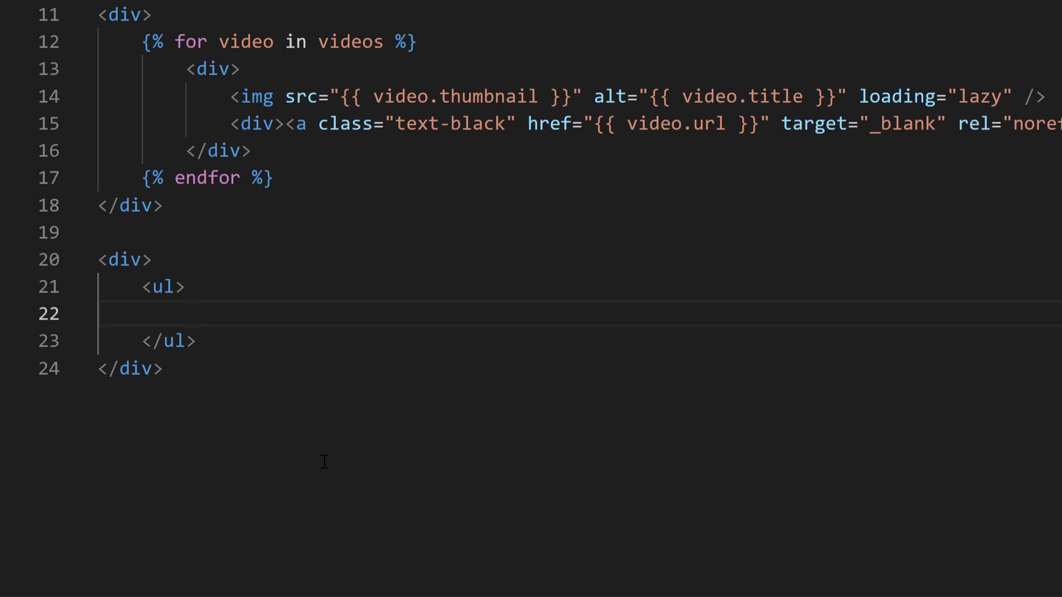
type("<li>{% if pagination.href.previous %")
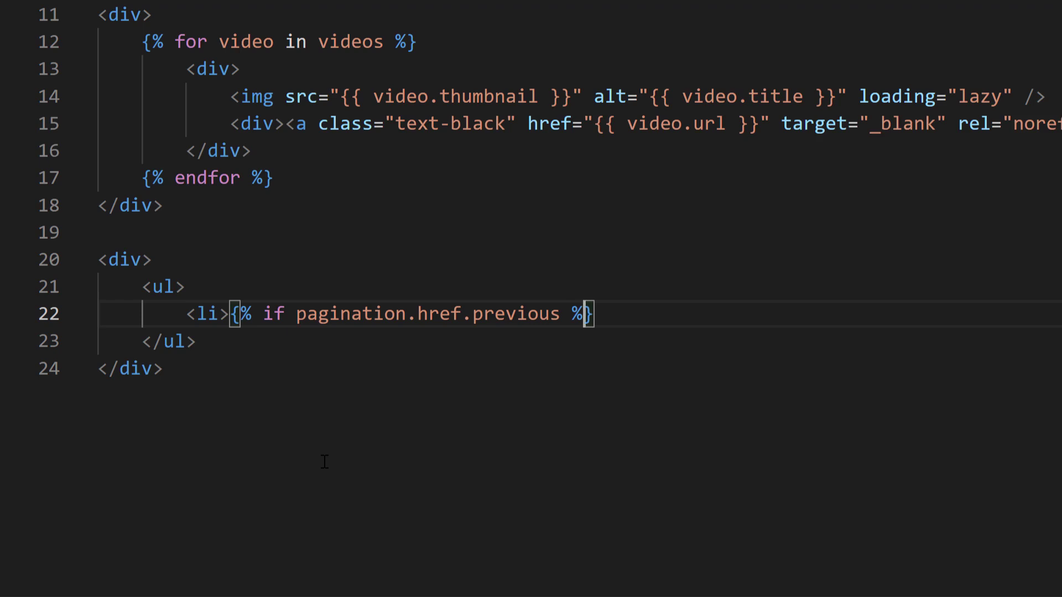
type("<")
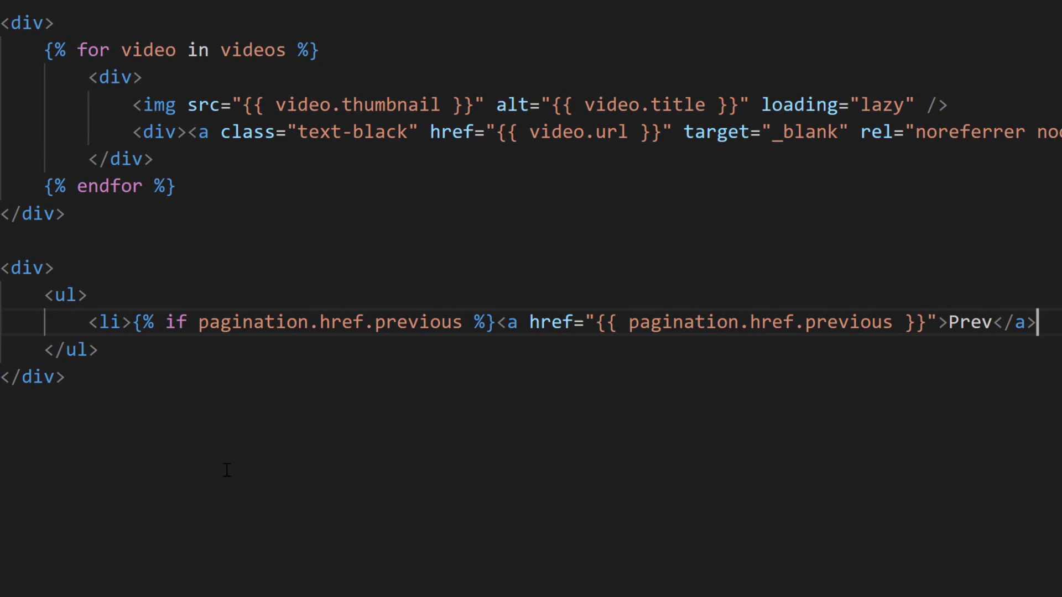
type("{% endif")
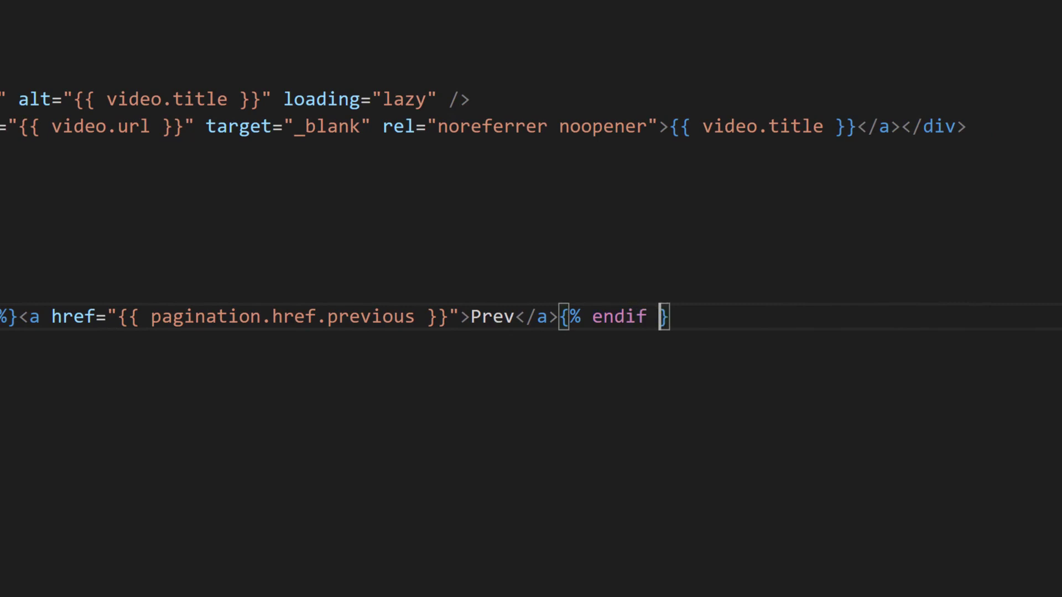
type("%}</li>")
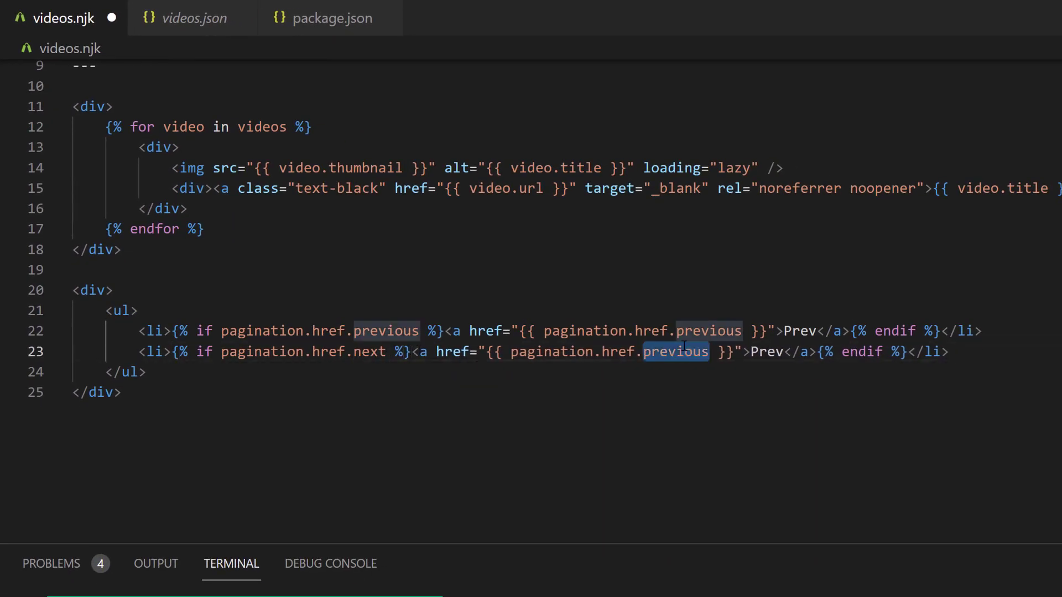
- Change the duplicated item to pagination.href.next with Next text and save the template
type("next")
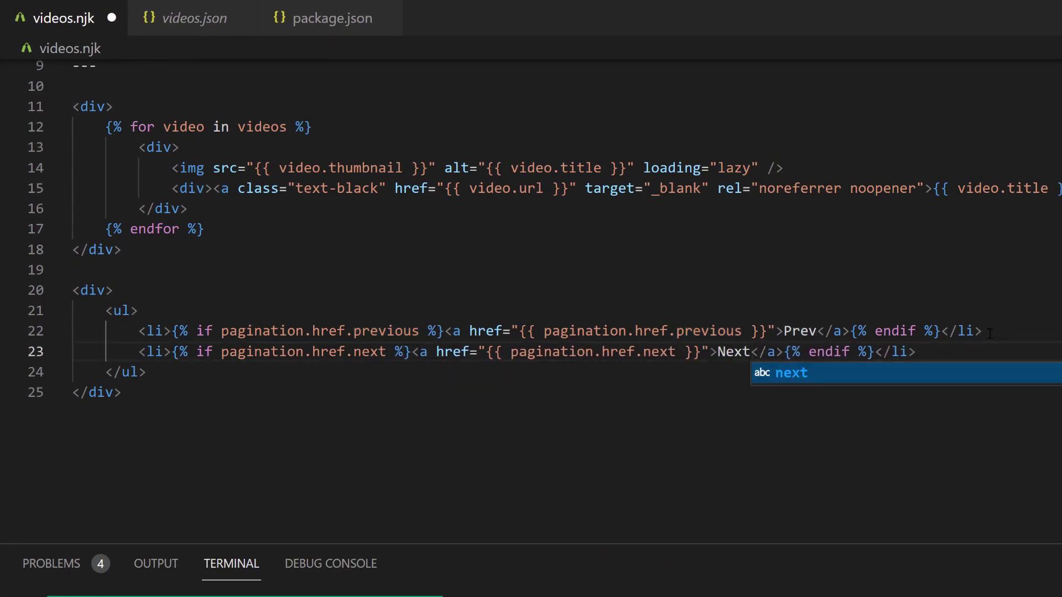
key("Escape")
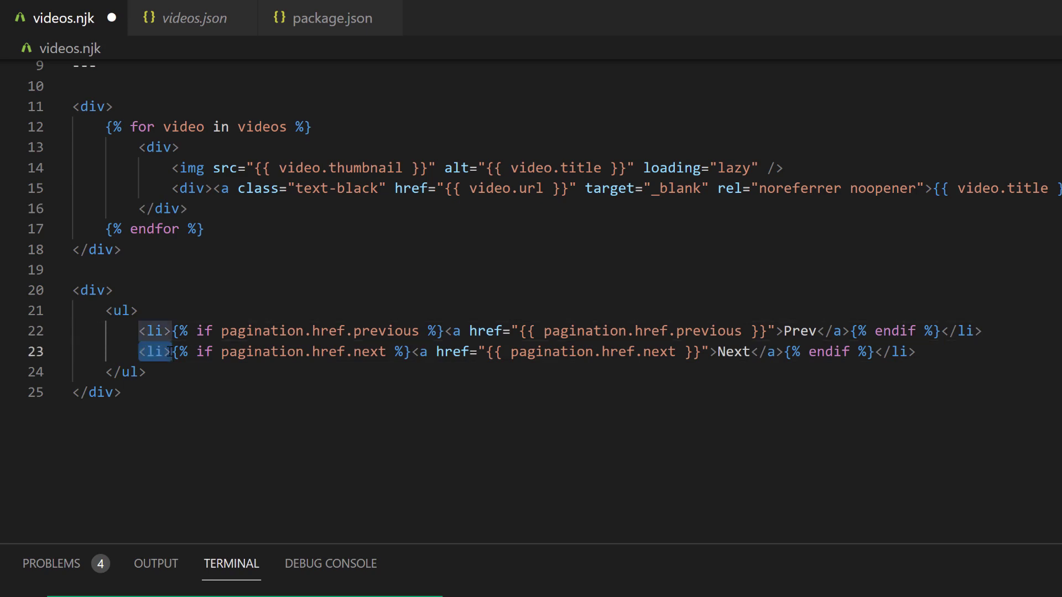
key("ctrl+s")
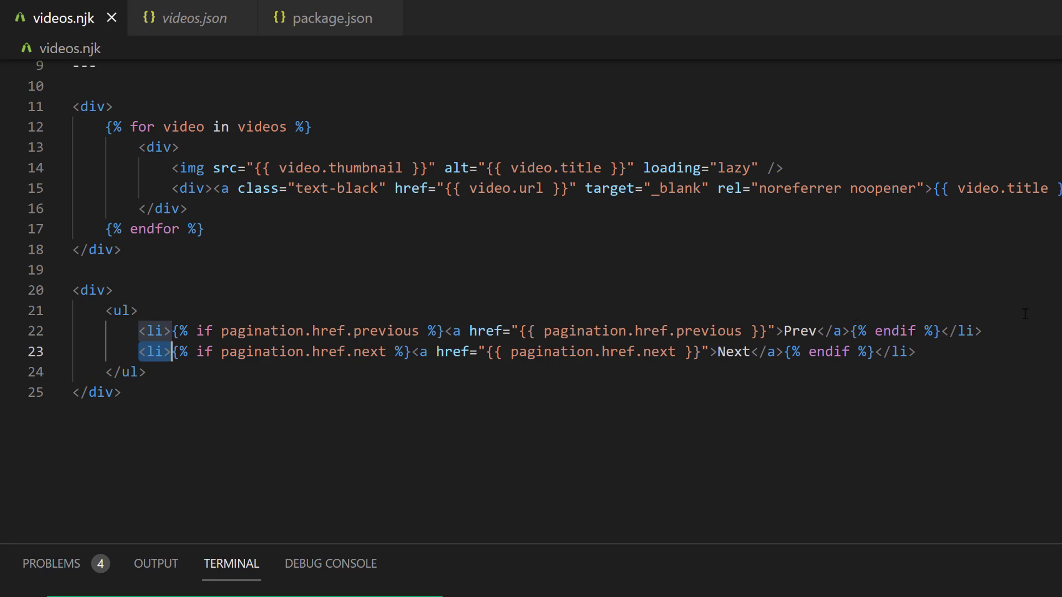
left_click(983, 330)
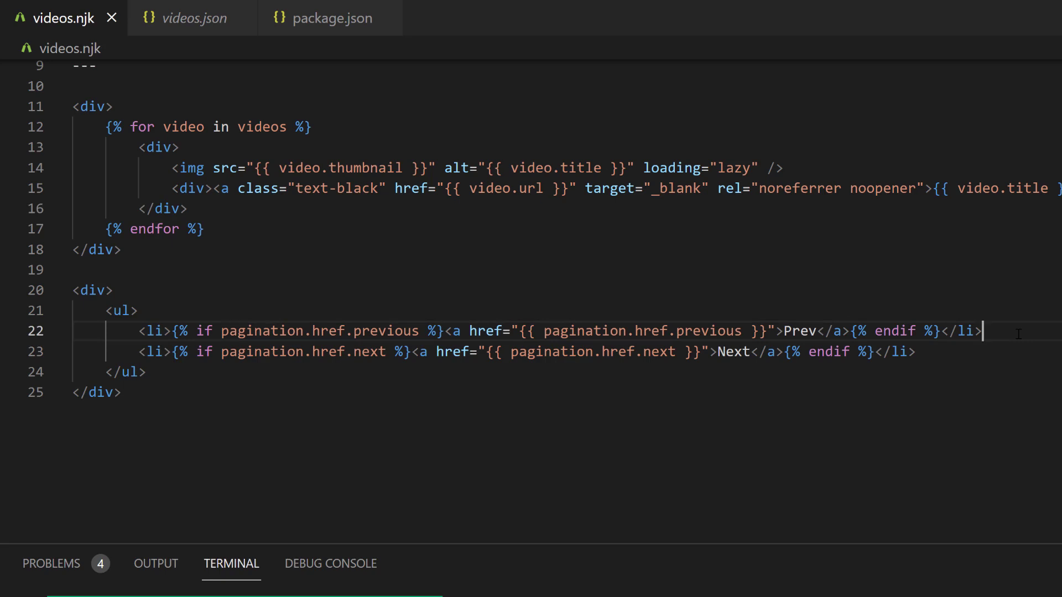
- Add a for pageEntry in pagination.pages loop with endfor between Prev and Next
key("Return")
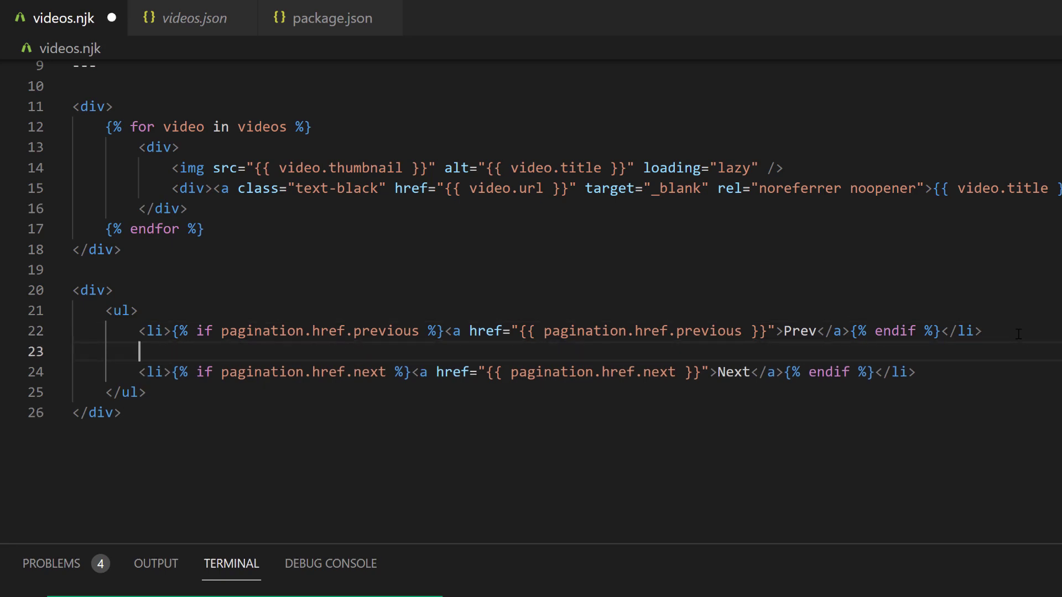
type("{%- for }")
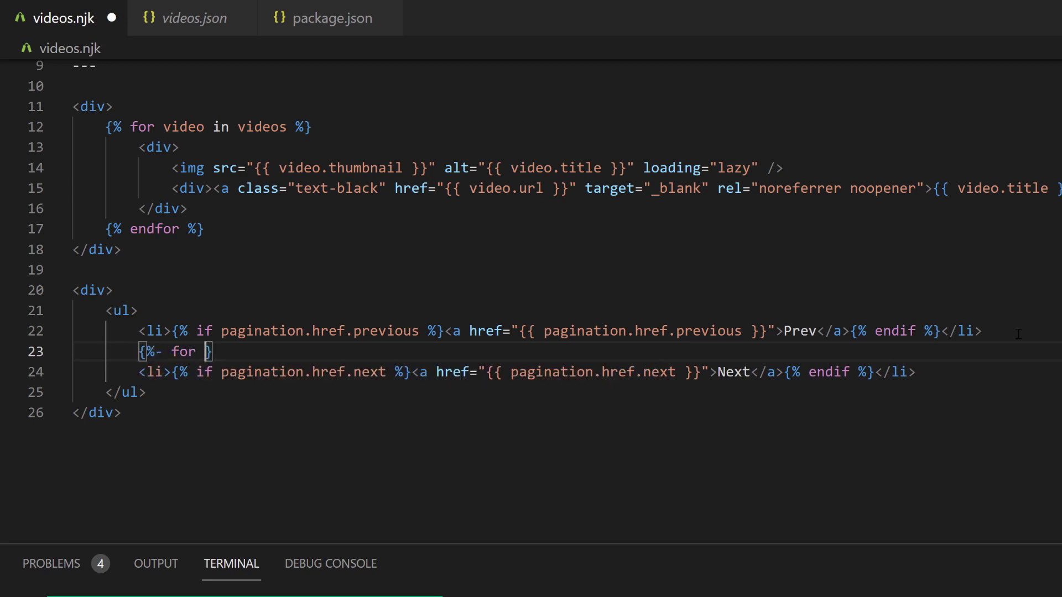
type("pageEntry")
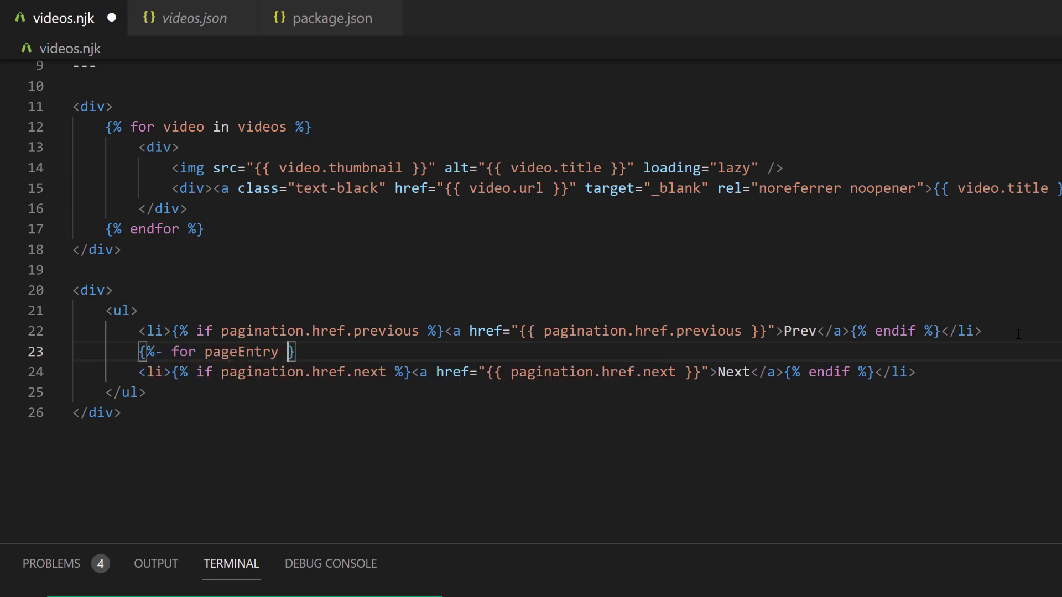
type("in pagination")
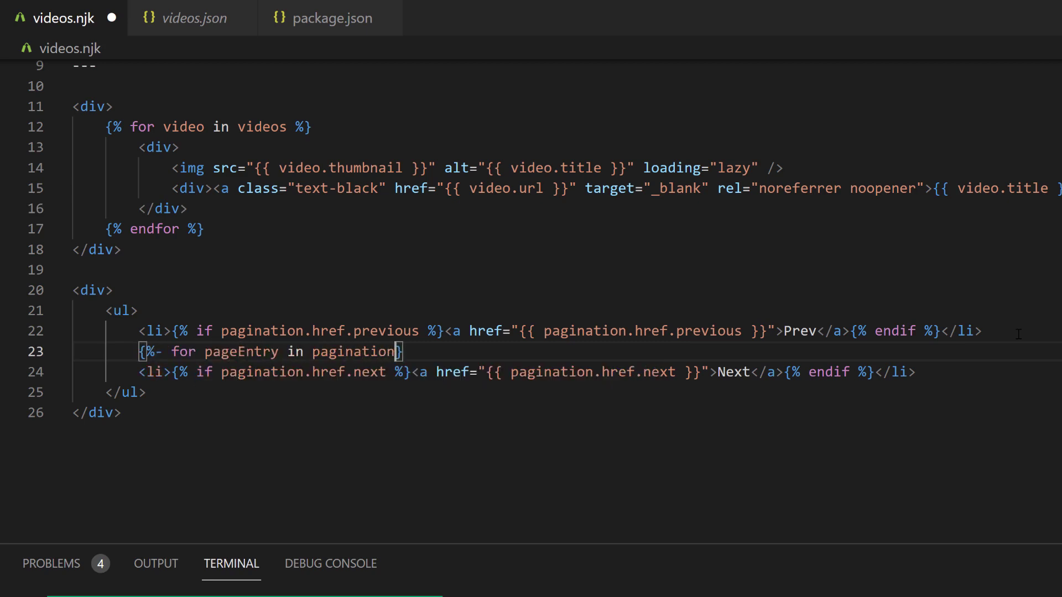
type(".pages %}")
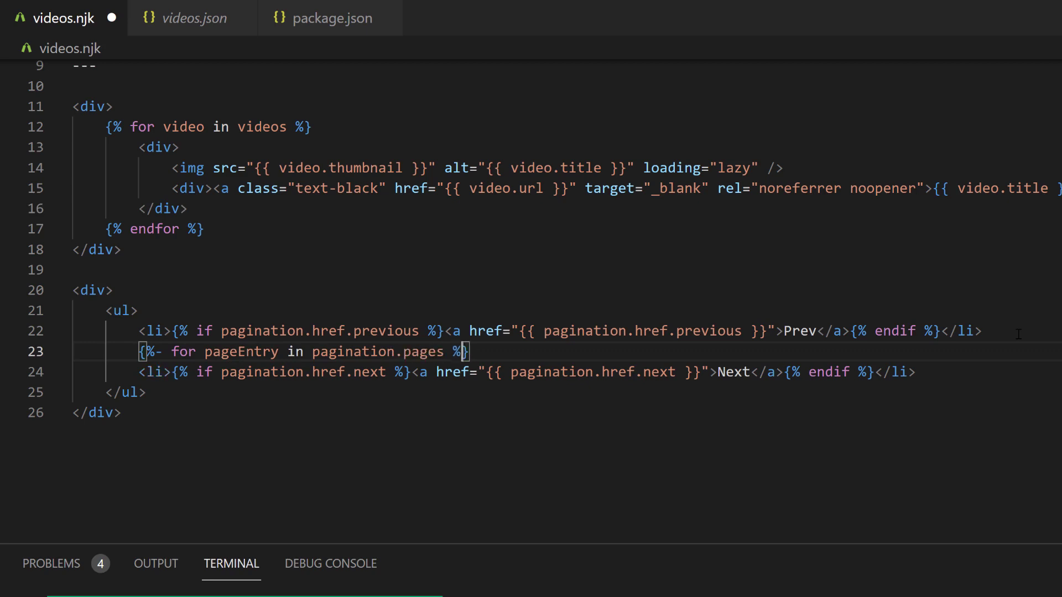
key("Enter")
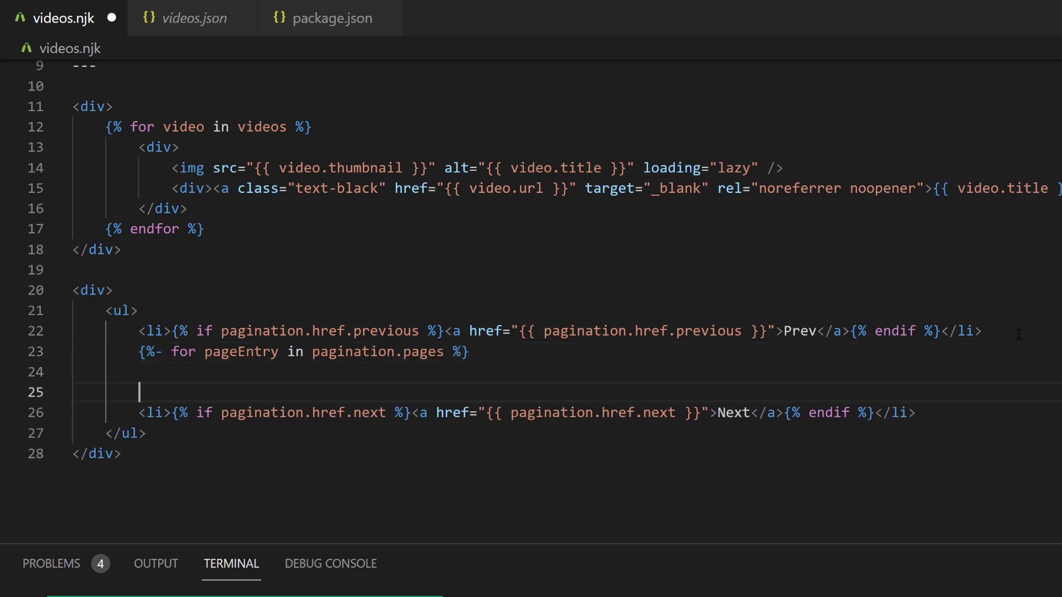
type("{%- endfor %}")
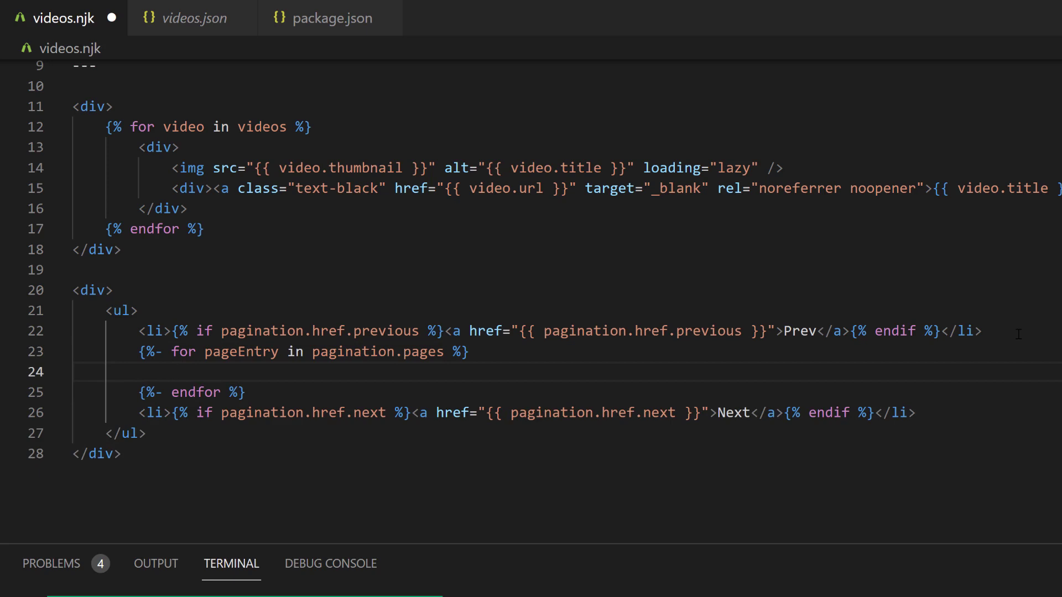
- Inside the loop output an li linking pagination.hrefs[loop.index0] with loop.index text, and save
type("<li><a href=\"{{ pagination.hrefs")
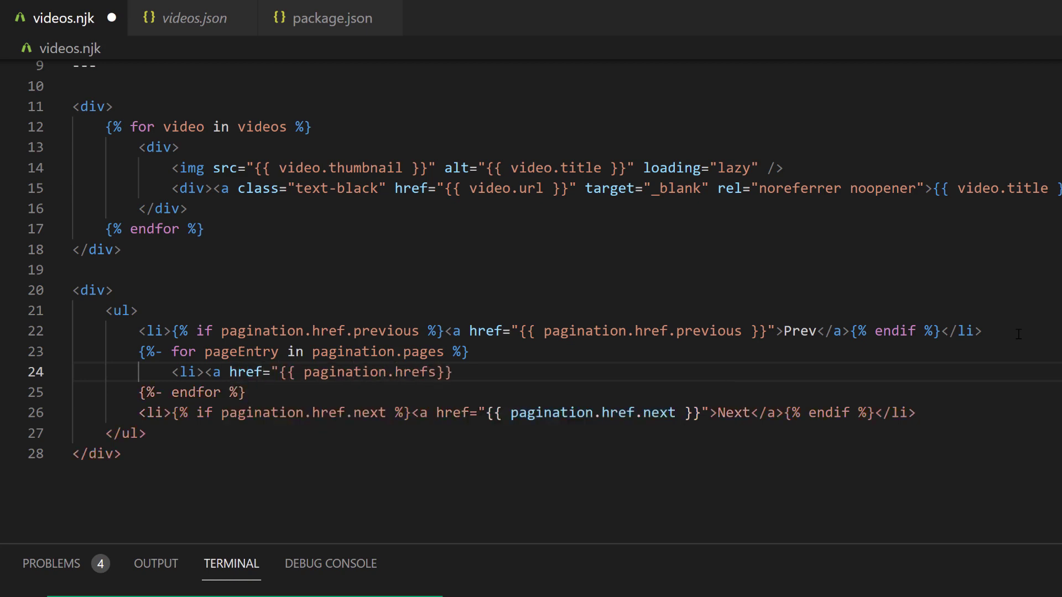
type("[loop")
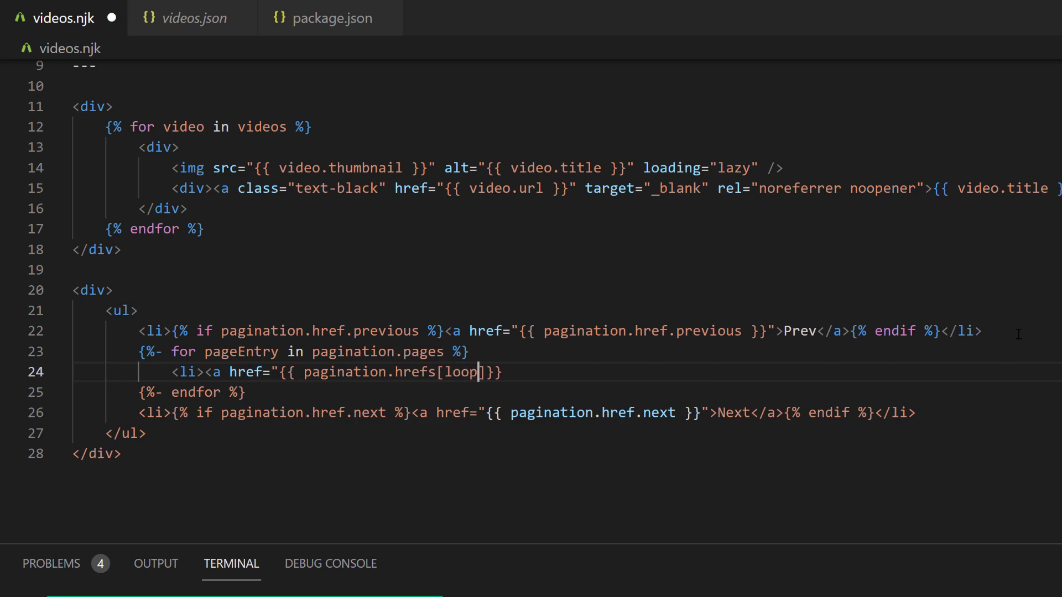
type(".index")
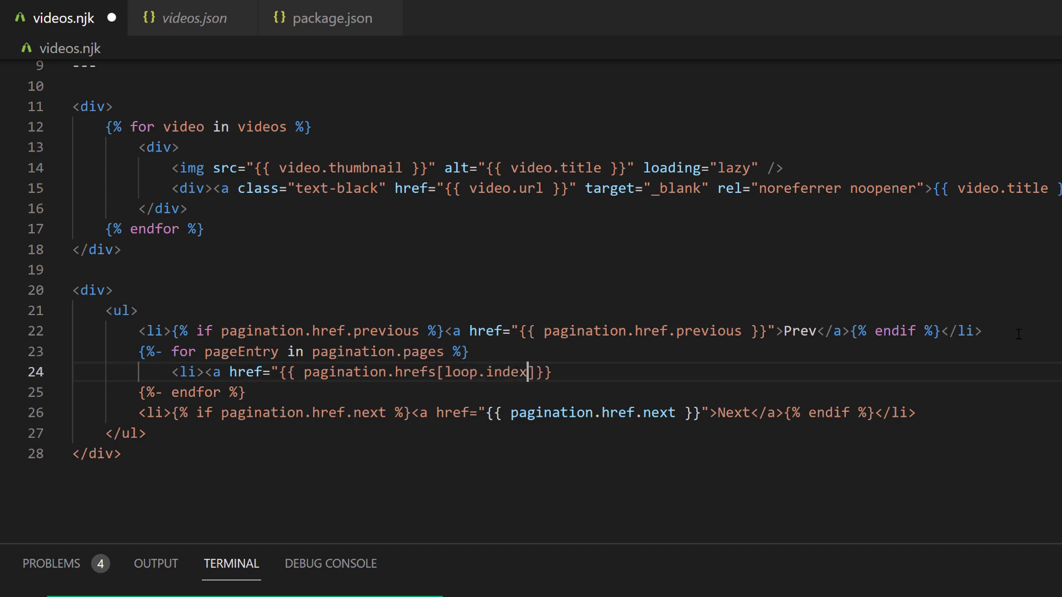
type("0")
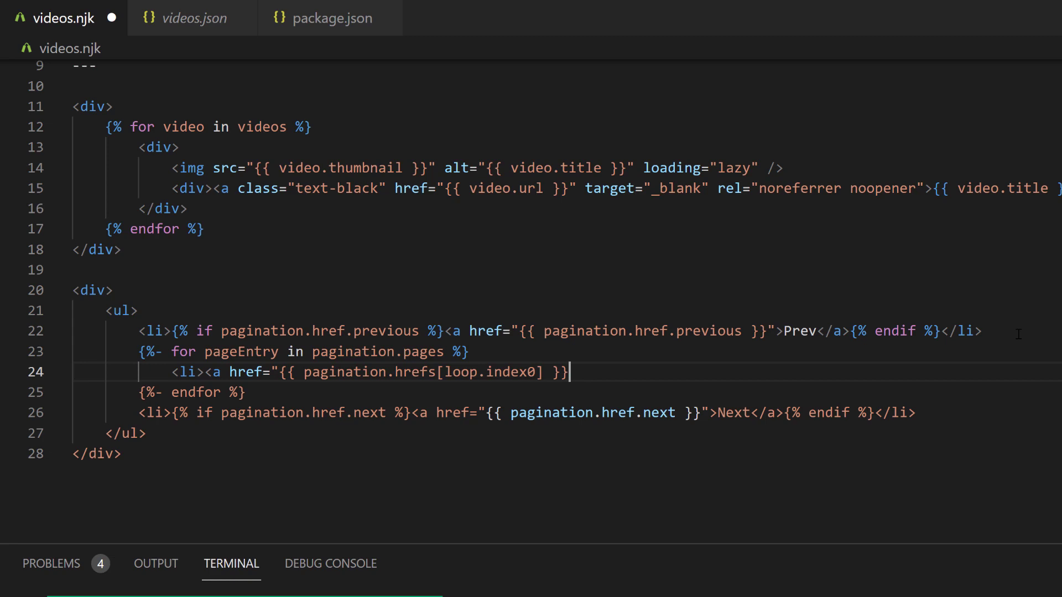
type("\">{{ loop.index }}</a></li>")
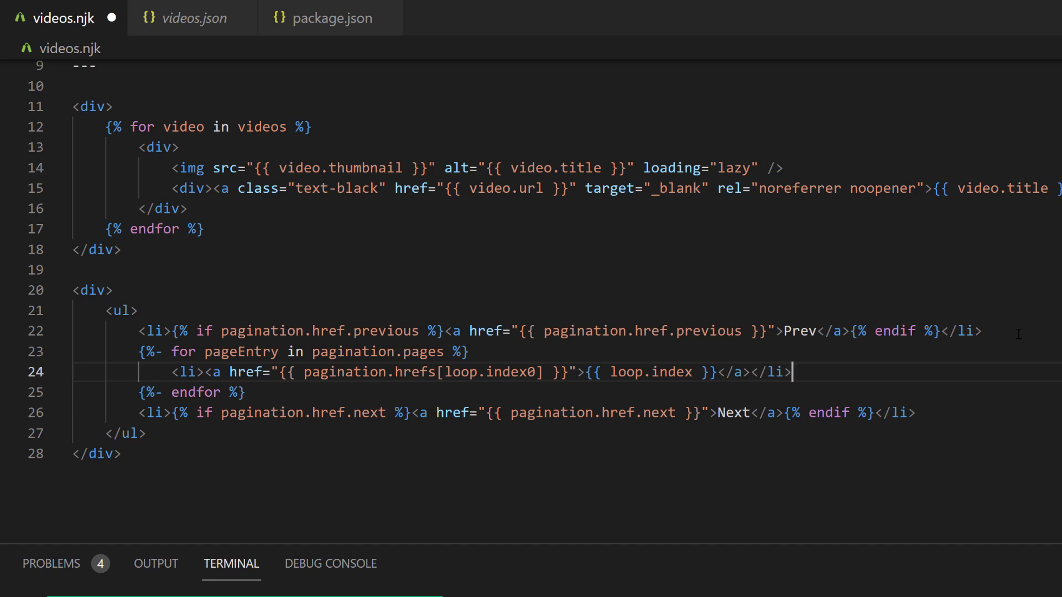
key("ctrl+s")
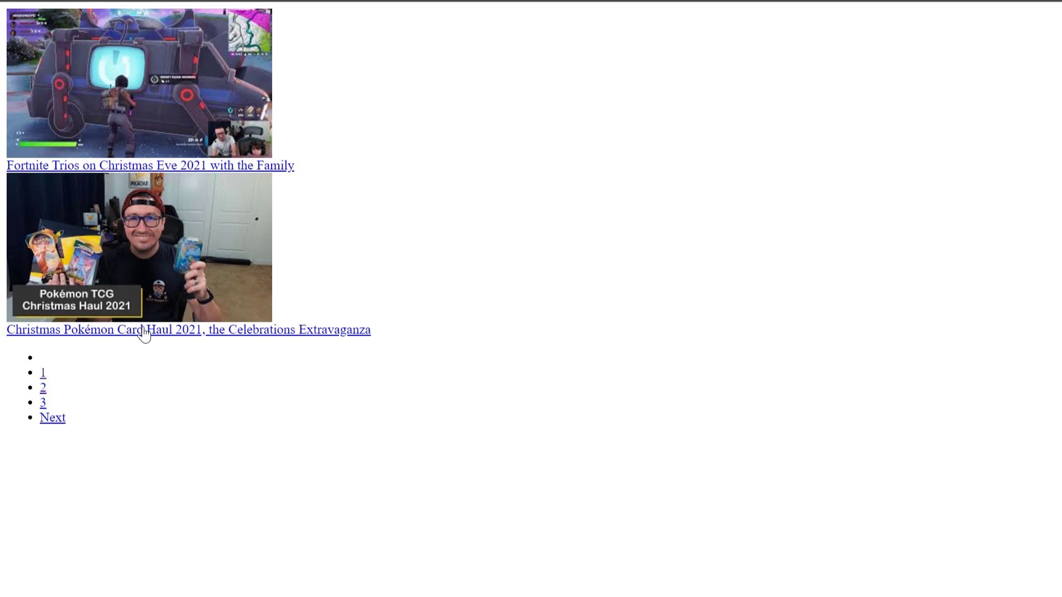
mouse_move(32, 419)
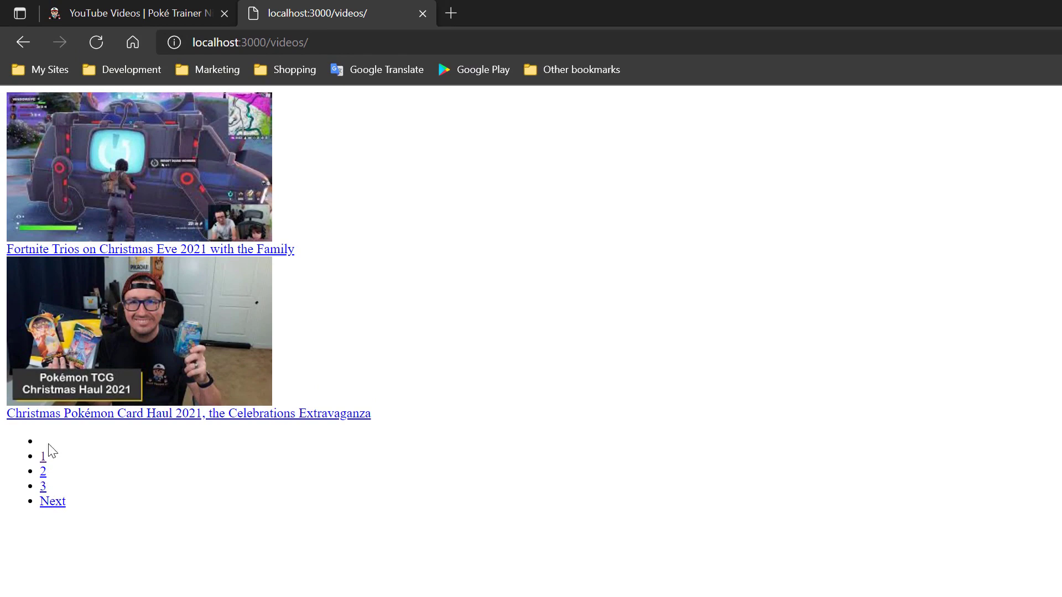
mouse_move(53, 505)
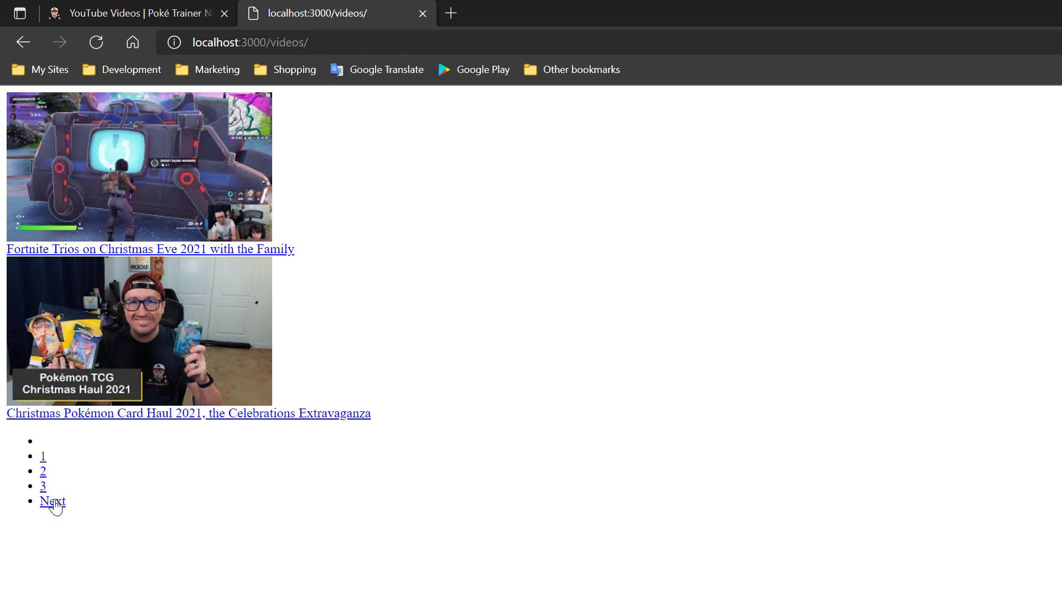
- Follow Next twice to reach the last page /videos/2/, which shows Prev but no Next
left_click(52, 503)
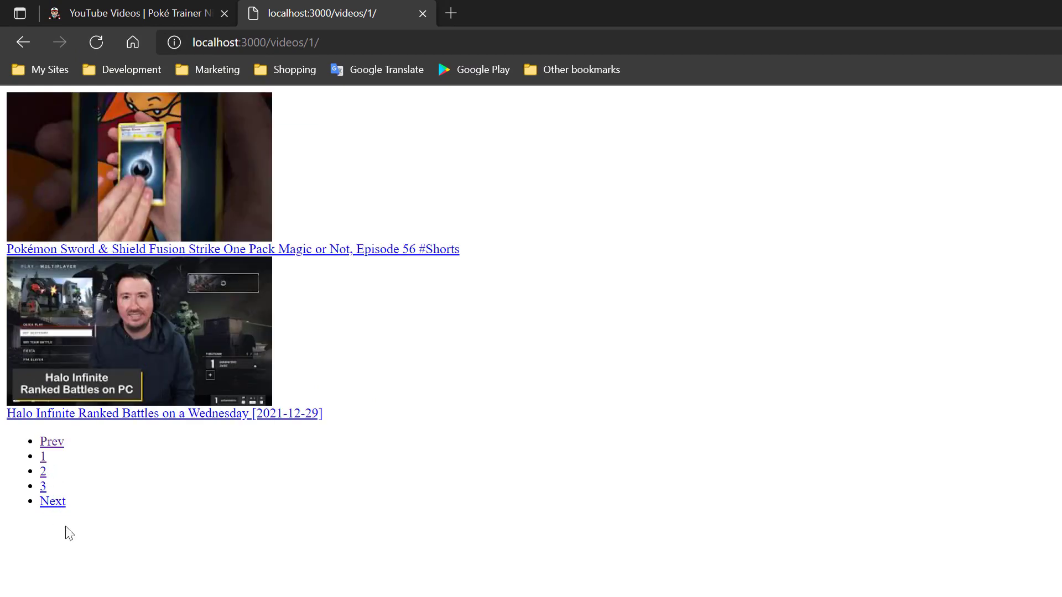
mouse_move(163, 210)
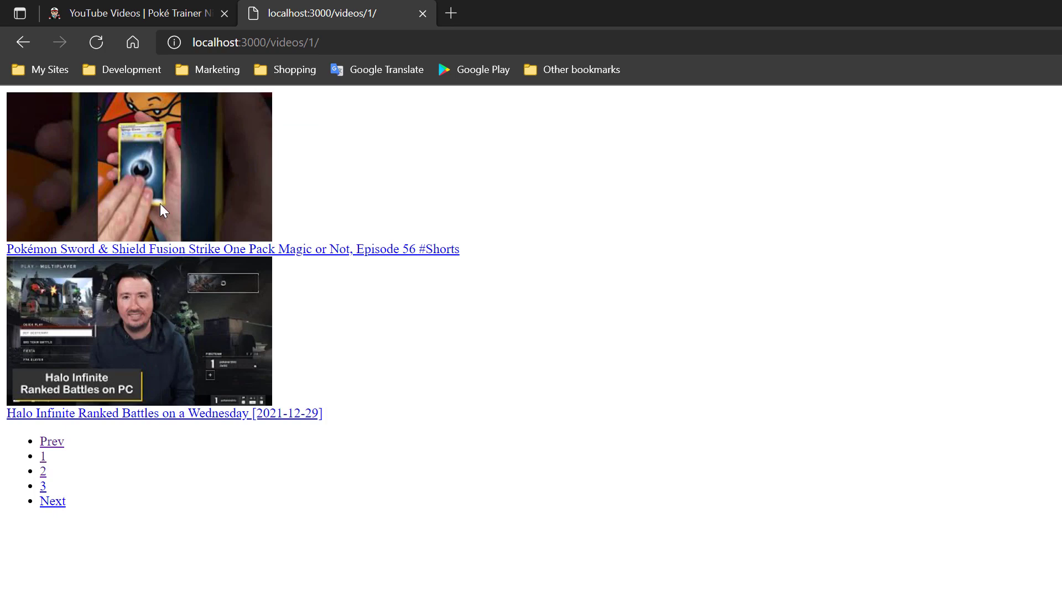
mouse_move(375, 143)
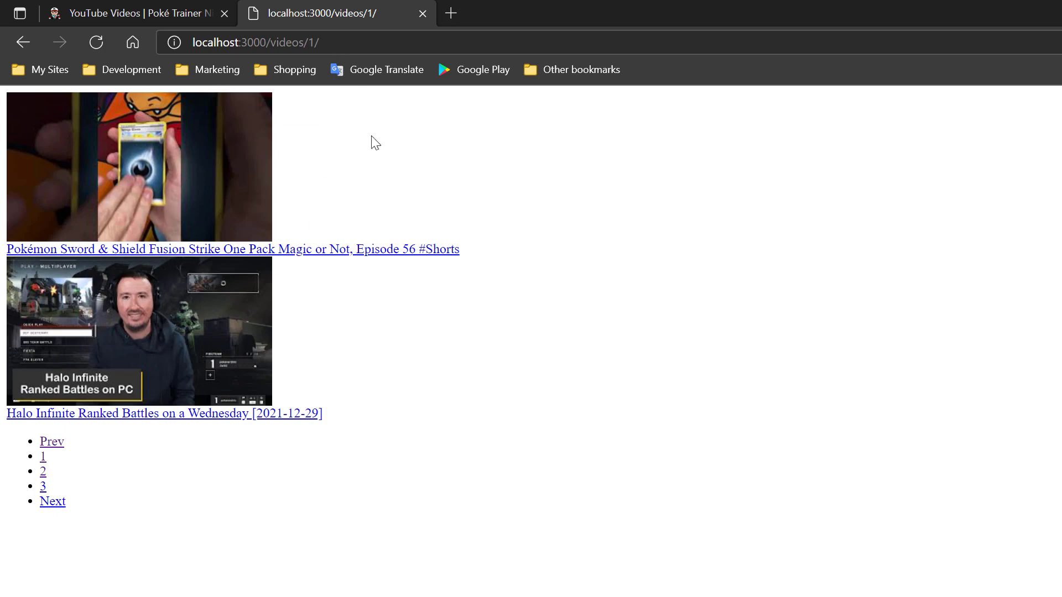
mouse_move(179, 423)
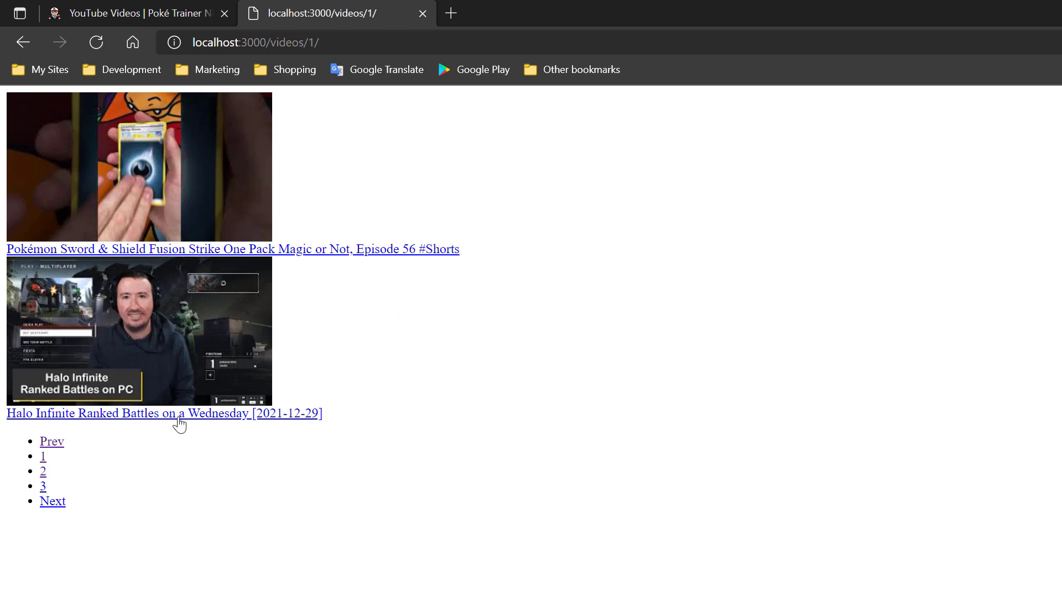
mouse_move(56, 509)
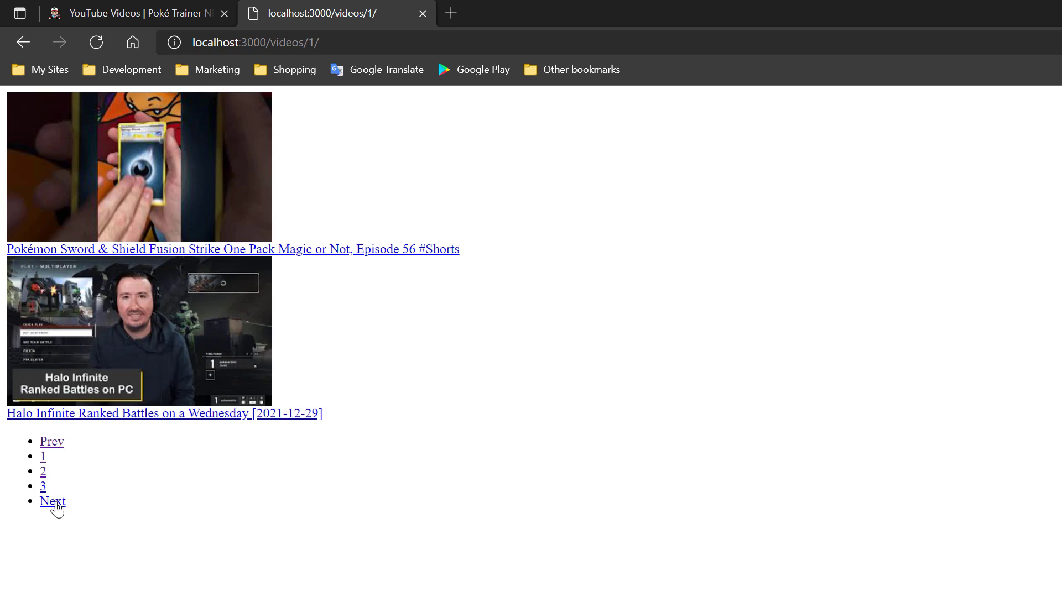
left_click(52, 502)
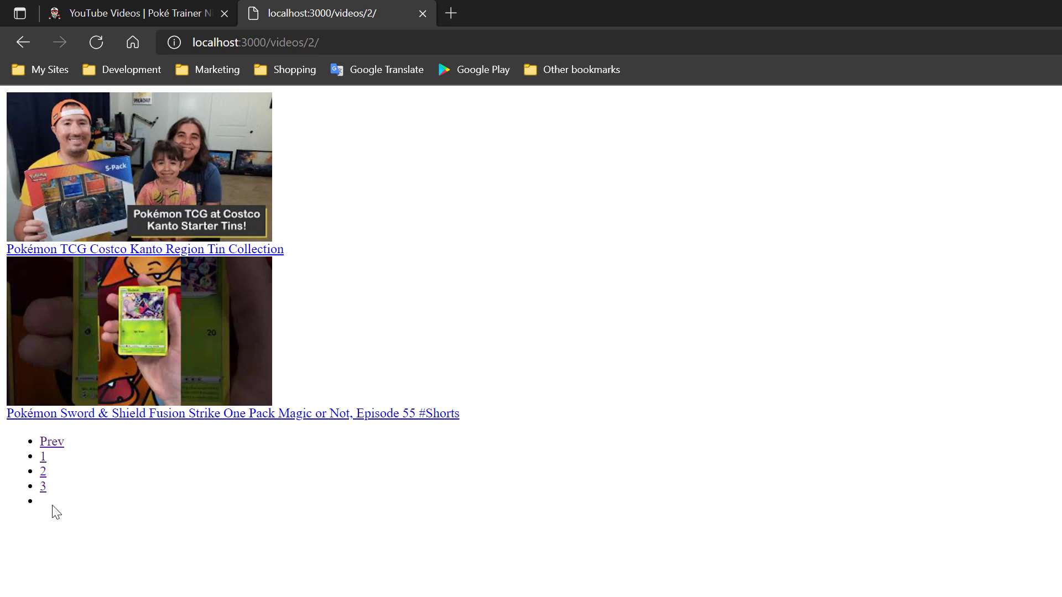
mouse_move(117, 170)
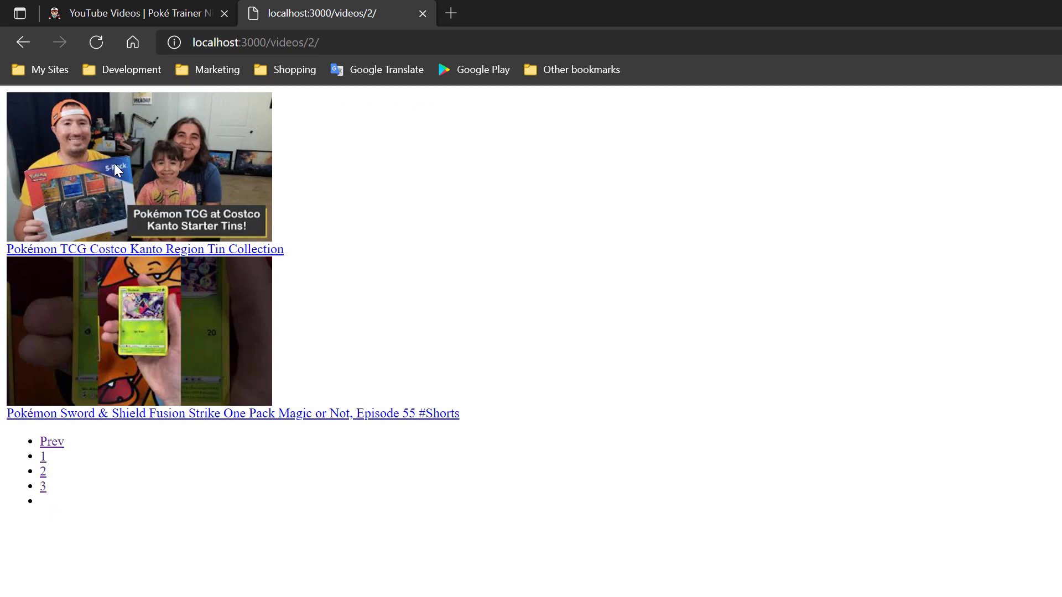
mouse_move(53, 493)
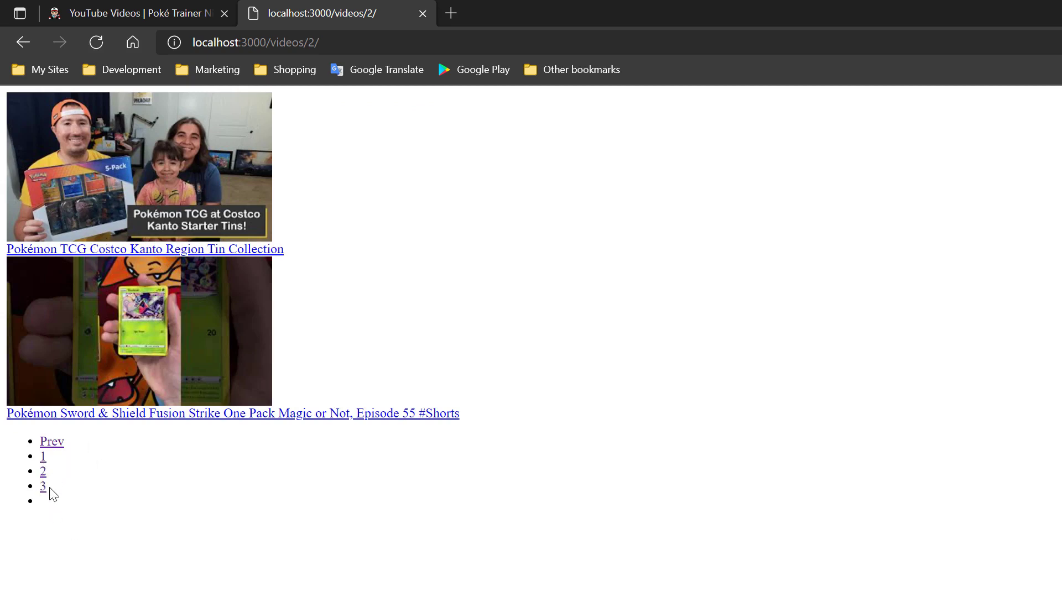
mouse_move(36, 535)
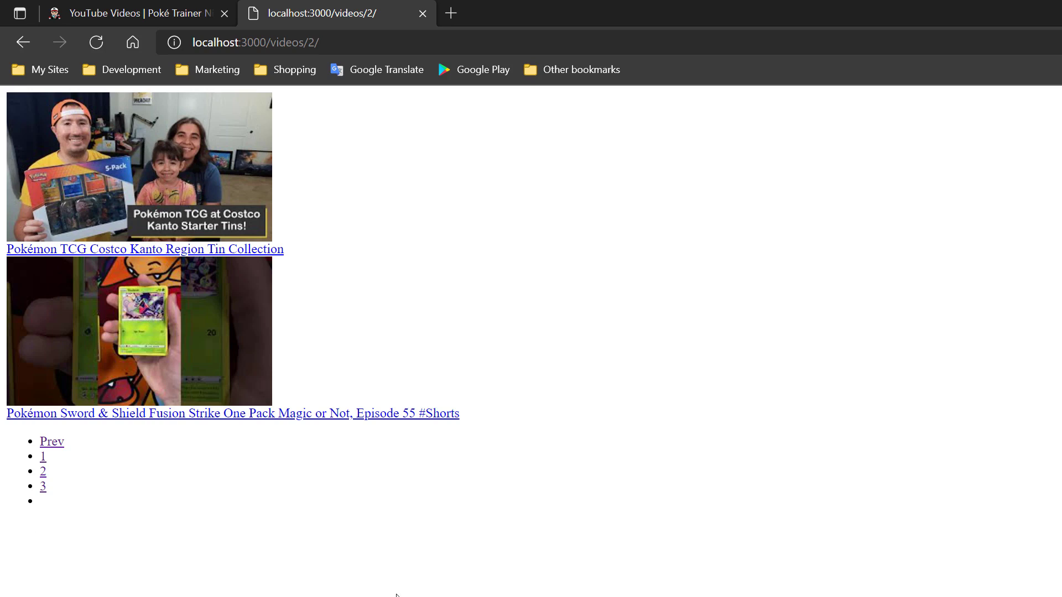
mouse_move(261, 560)
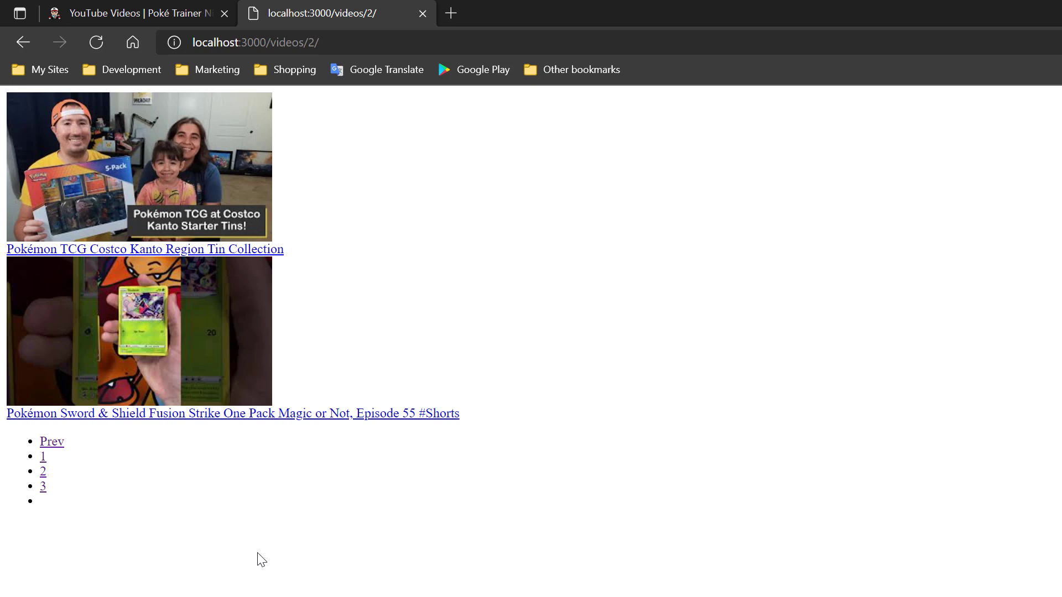
mouse_move(242, 542)
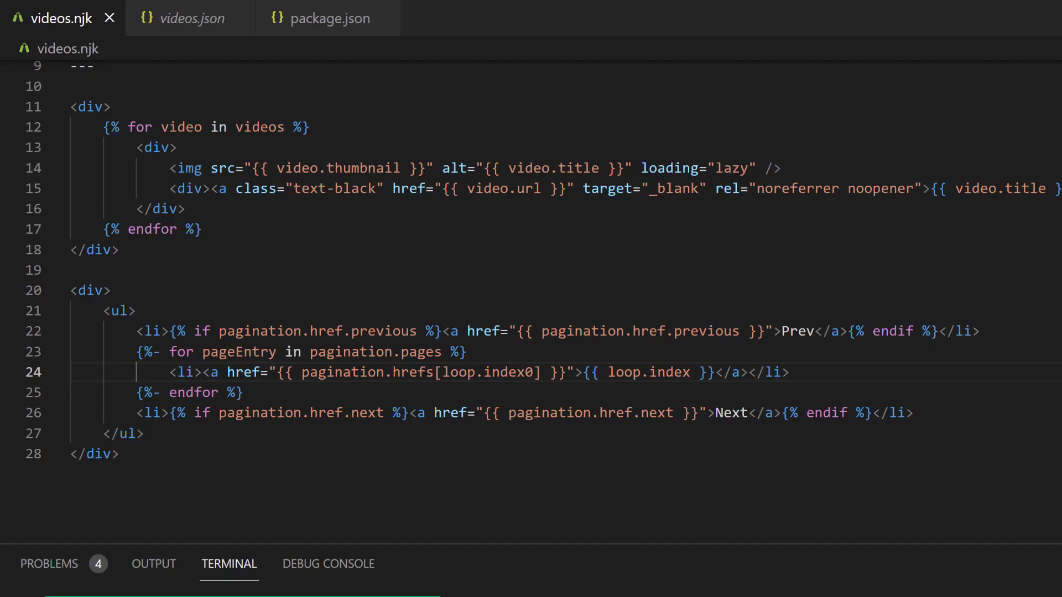
- Scroll through the finished videos.njk template from its front matter down to the links
scroll("up", 3)
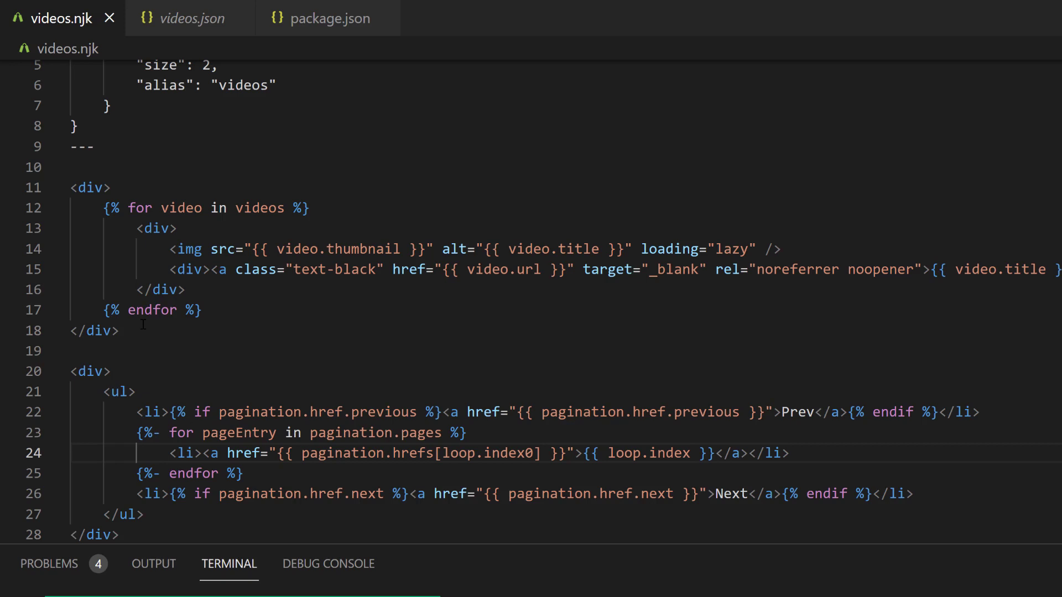
scroll("up", 3)
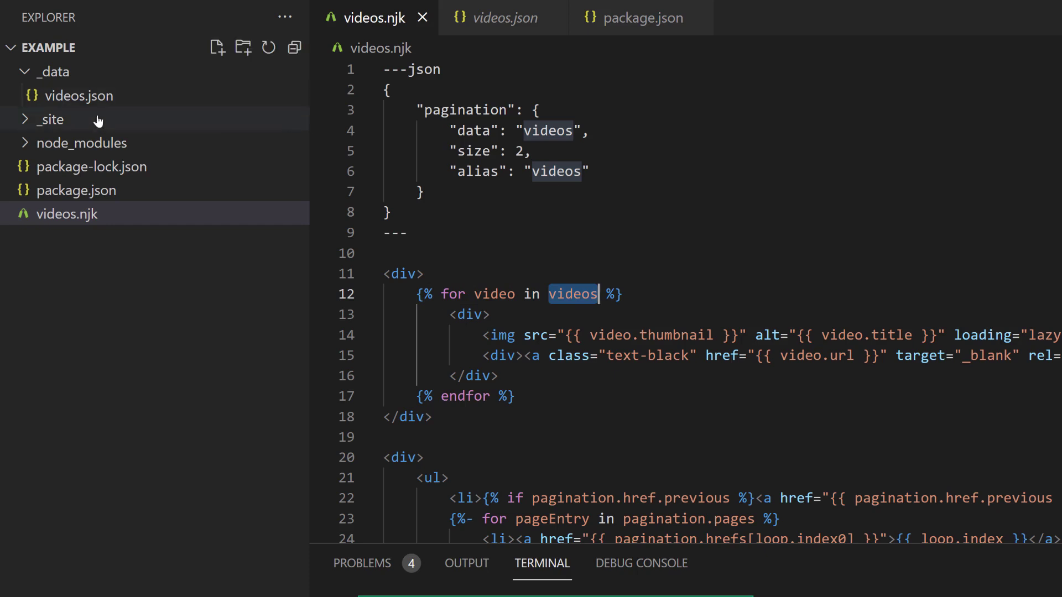
mouse_move(80, 96)
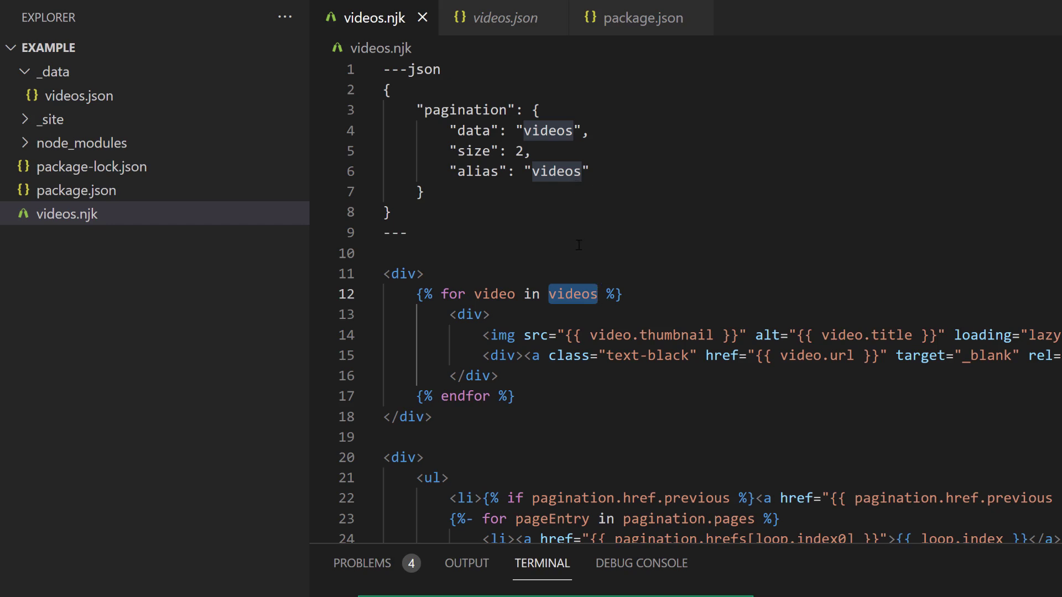
scroll("down", 3)
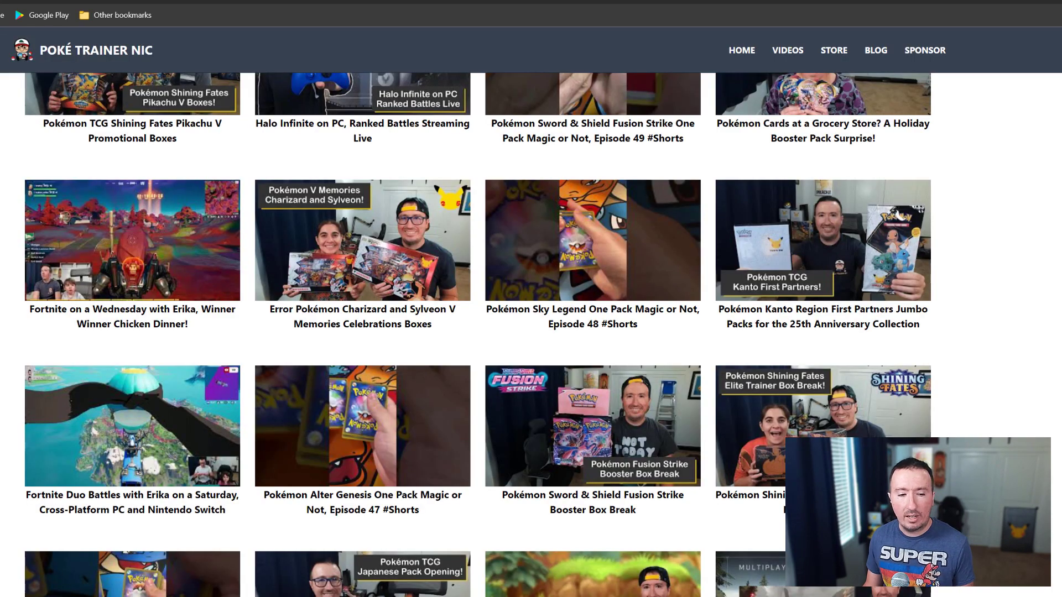
- Scroll the live Poké Trainer Nic videos grid to view its thumbnails
scroll("up", 3)
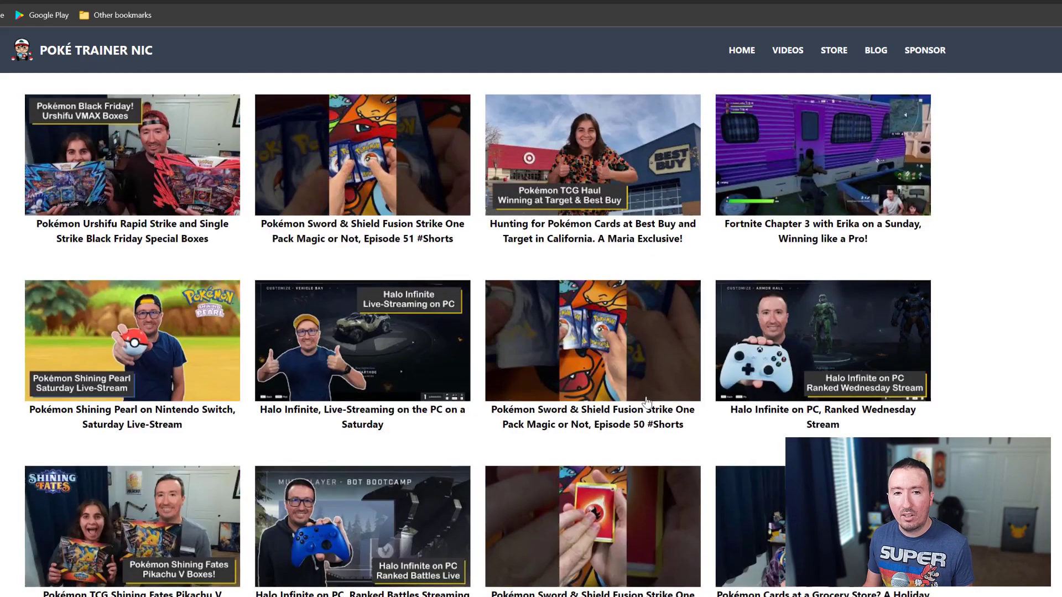
scroll("down", 3)
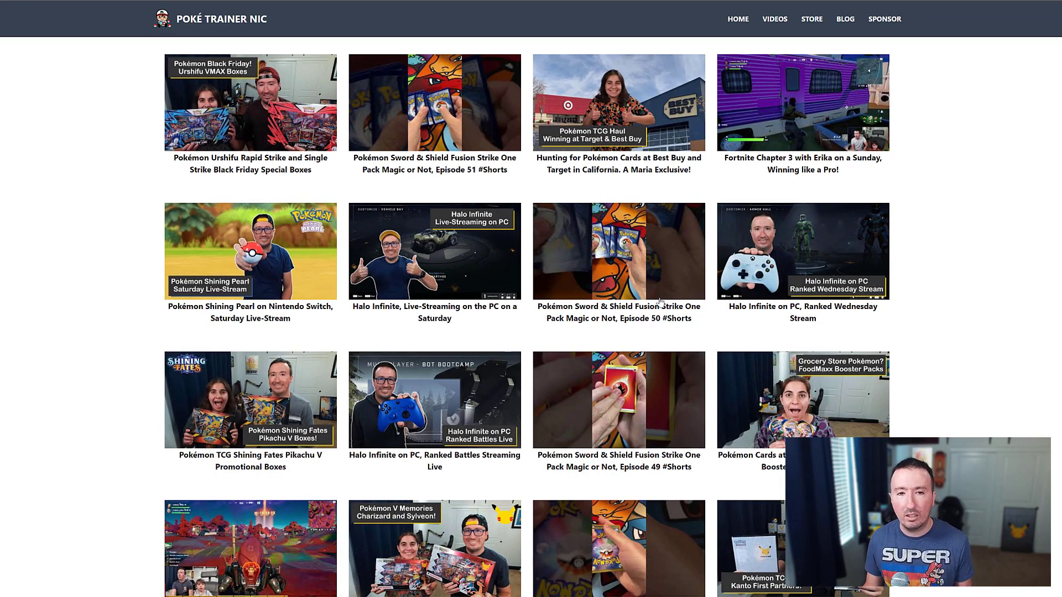
mouse_move(922, 183)
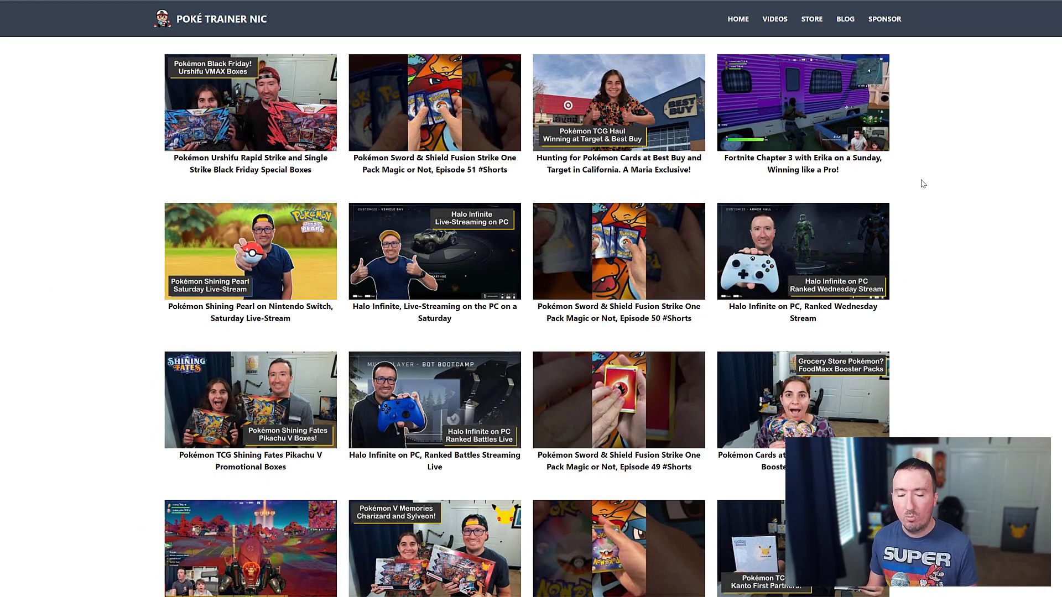